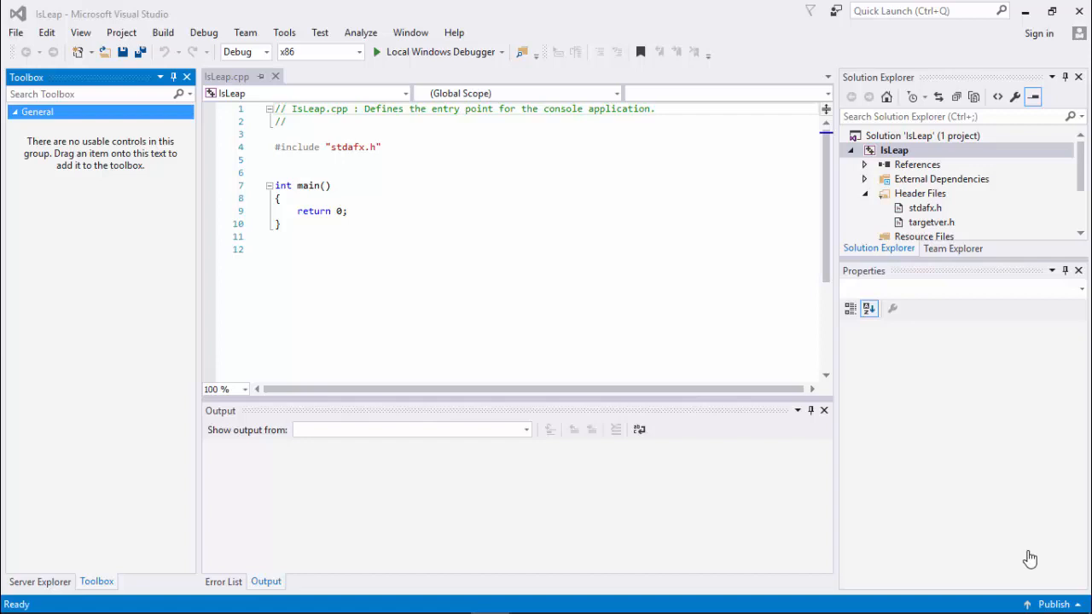
mouse_move(486, 225)
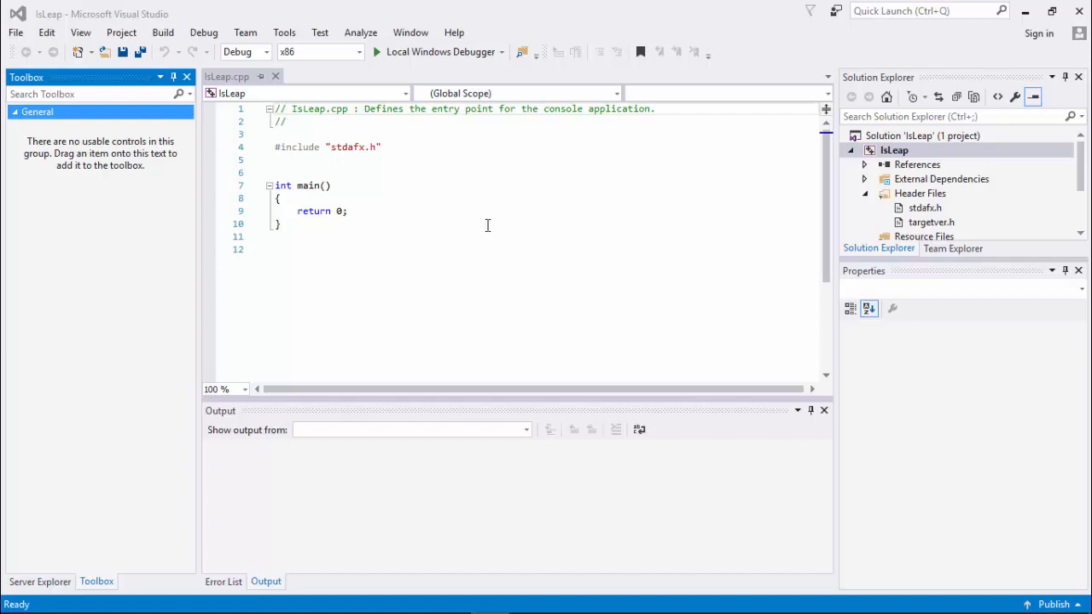
Step: Change main's signature in IsLeap.cpp to main(int argc, char *argv[])
left_click(309, 211)
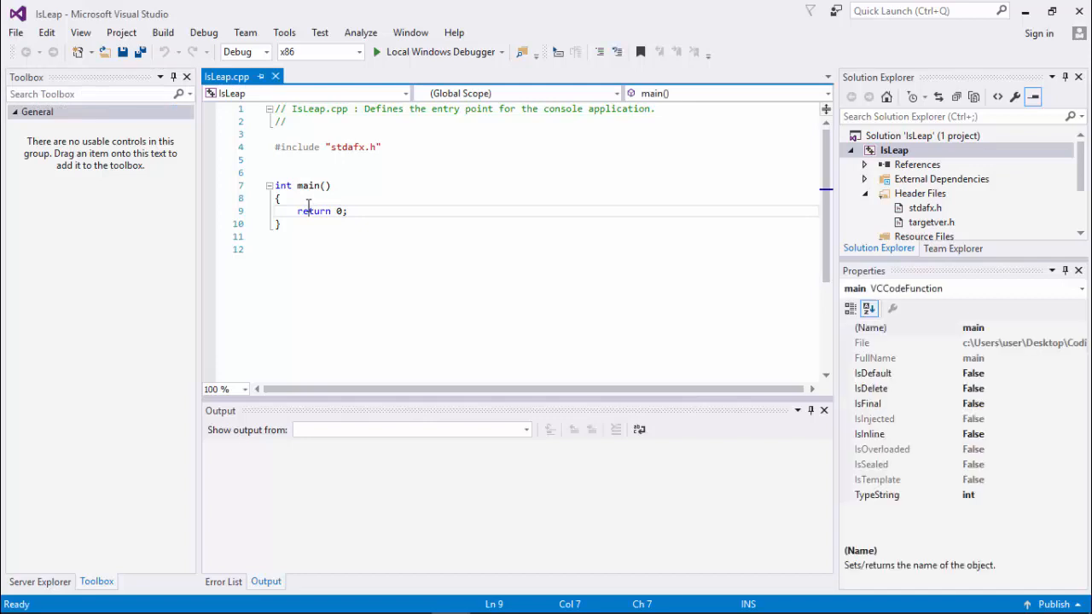
left_click(325, 185)
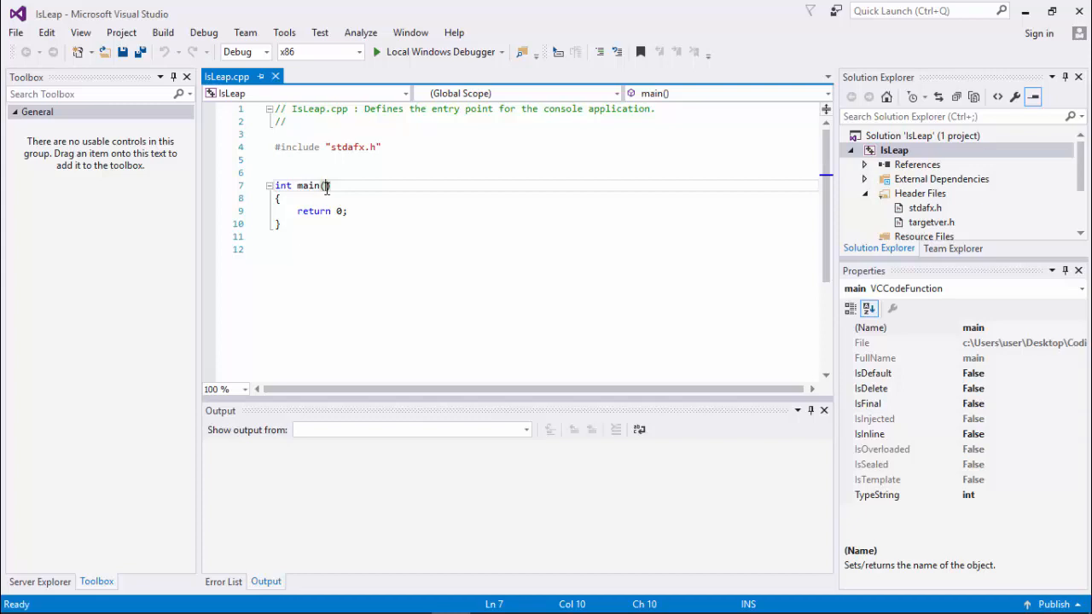
mouse_move(381, 199)
type("int ")
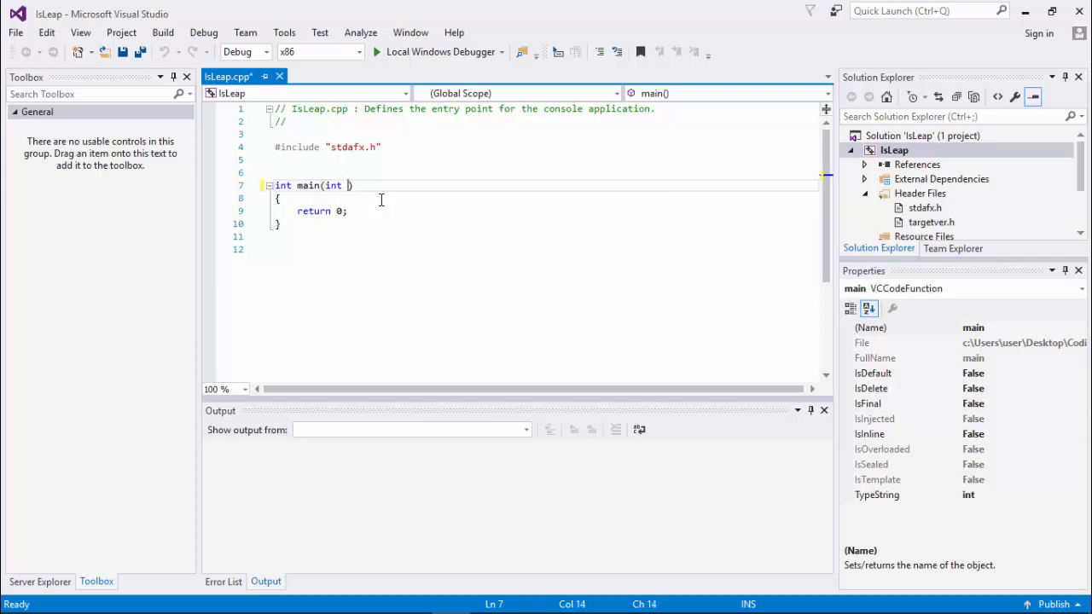
type("argc")
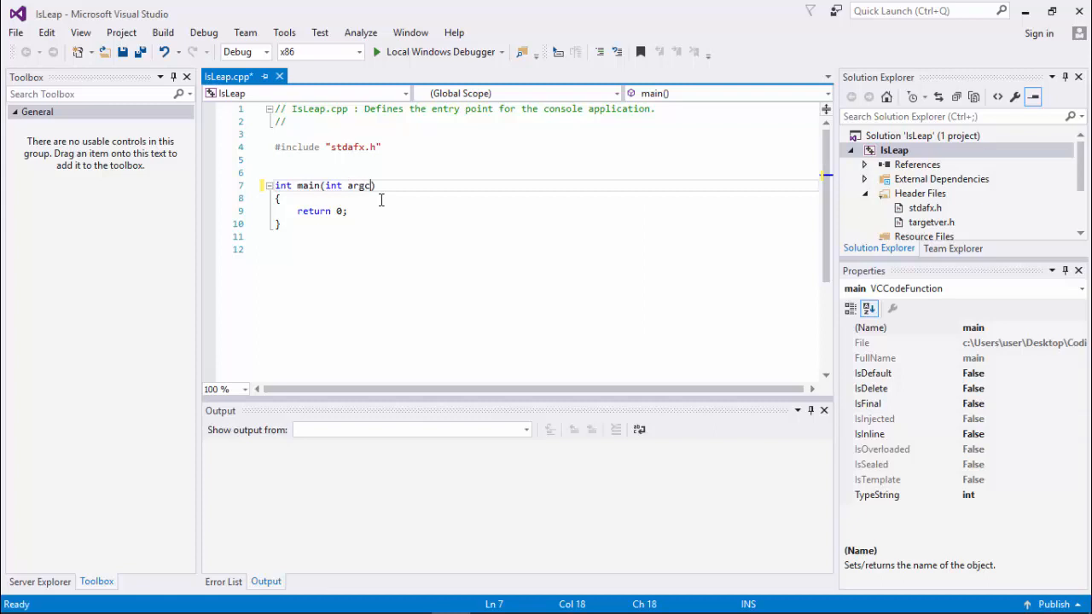
double_click(359, 185)
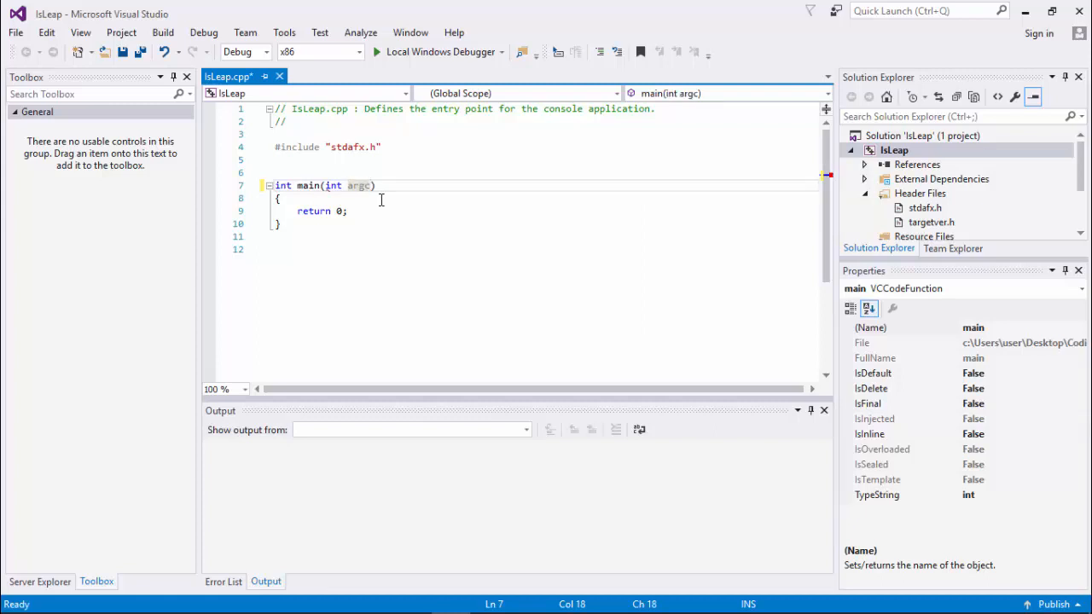
type(")")
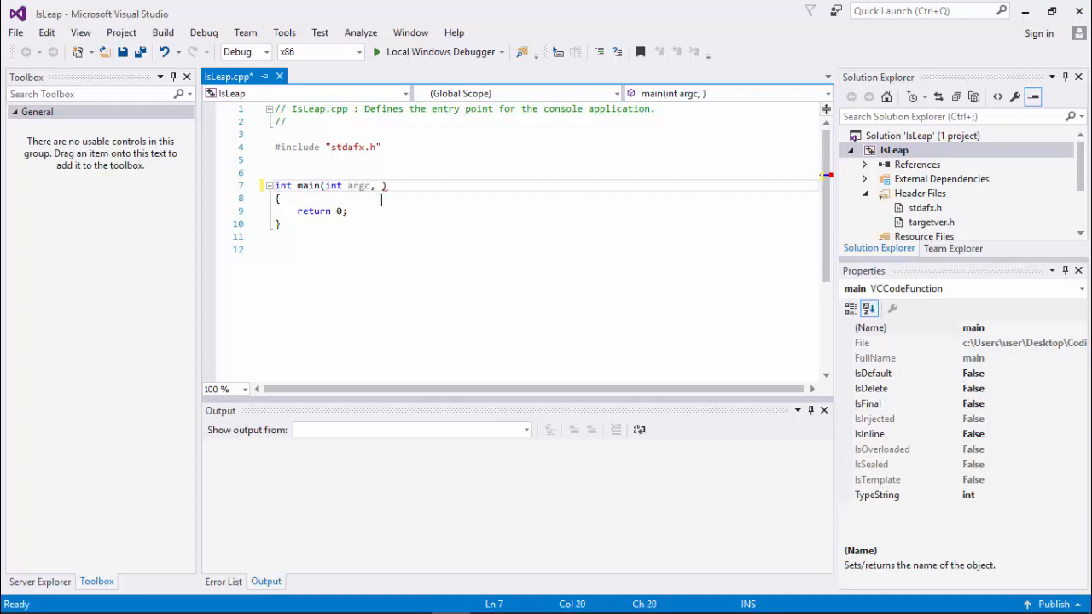
type("argv[")
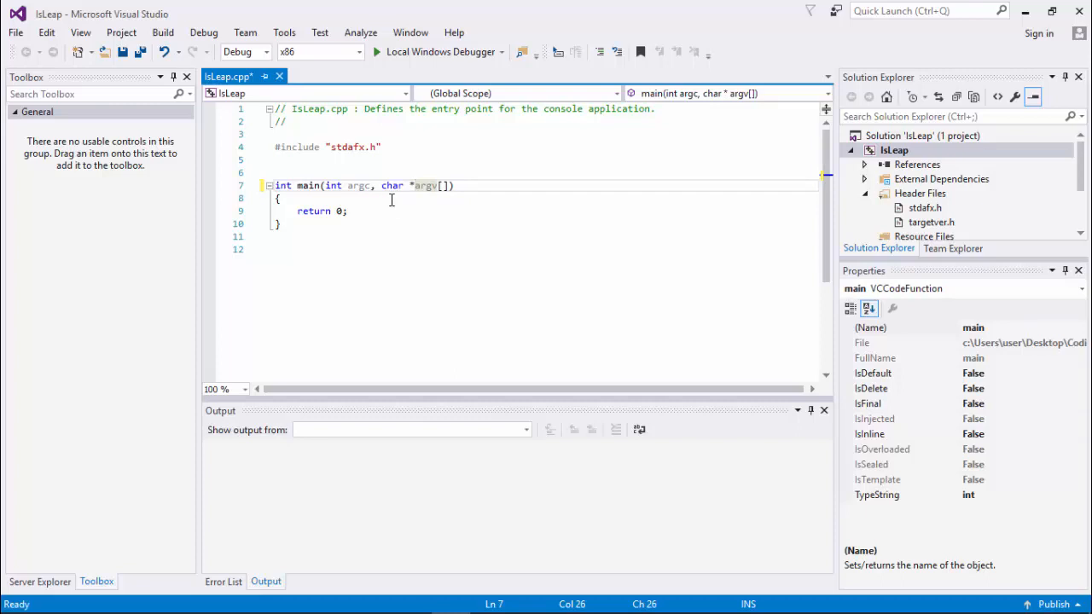
mouse_move(425, 186)
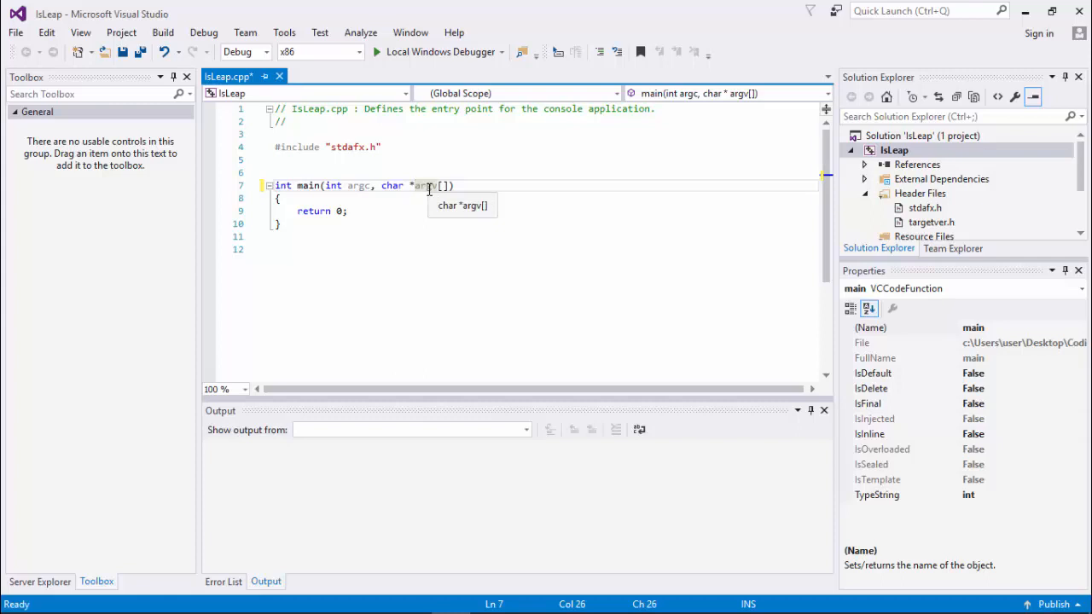
mouse_move(412, 186)
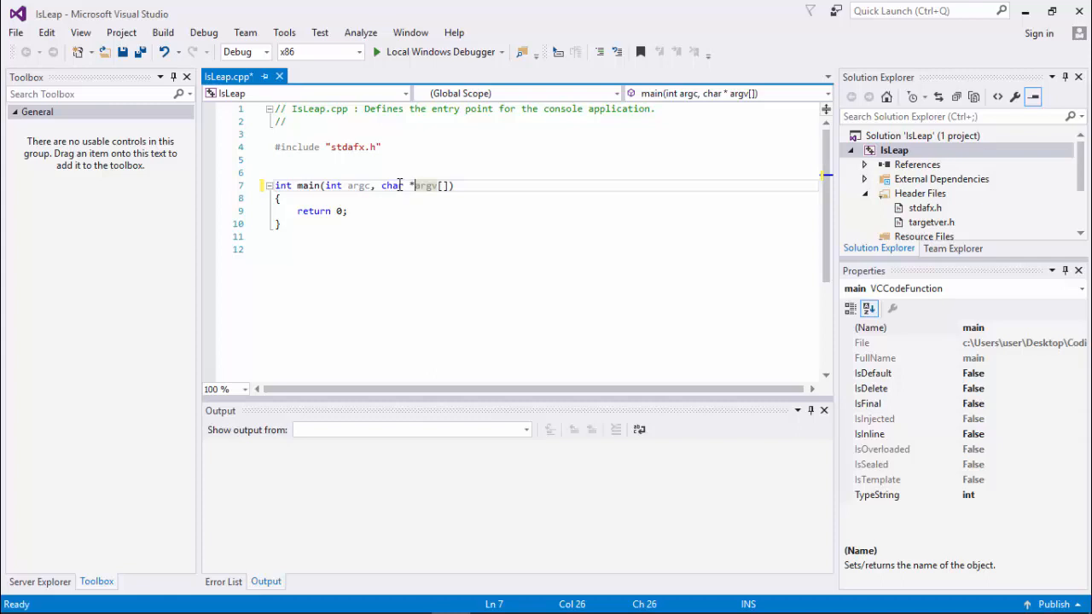
mouse_move(427, 185)
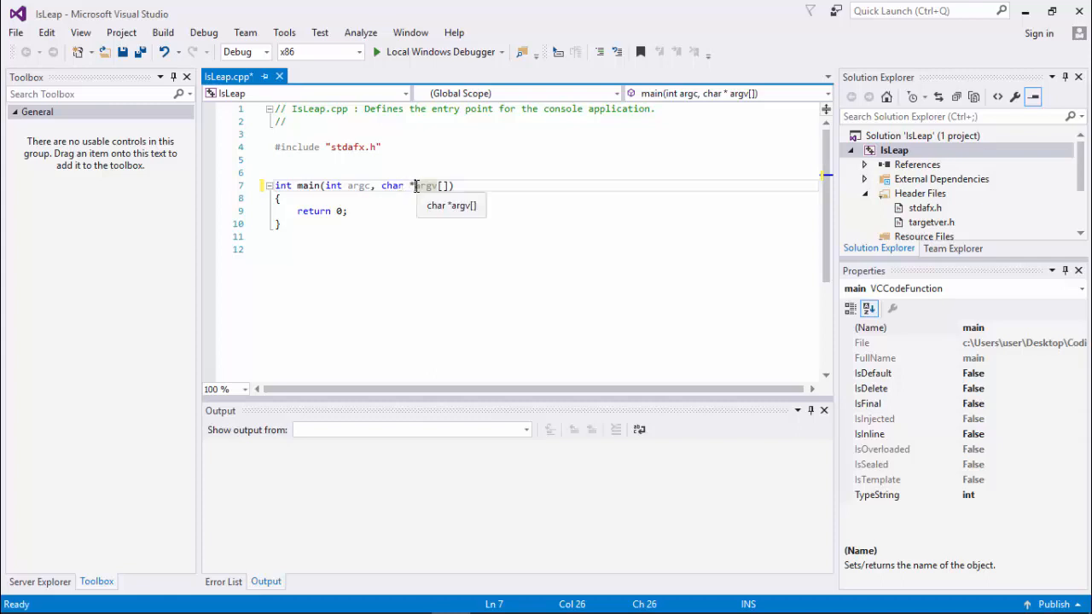
mouse_move(391, 185)
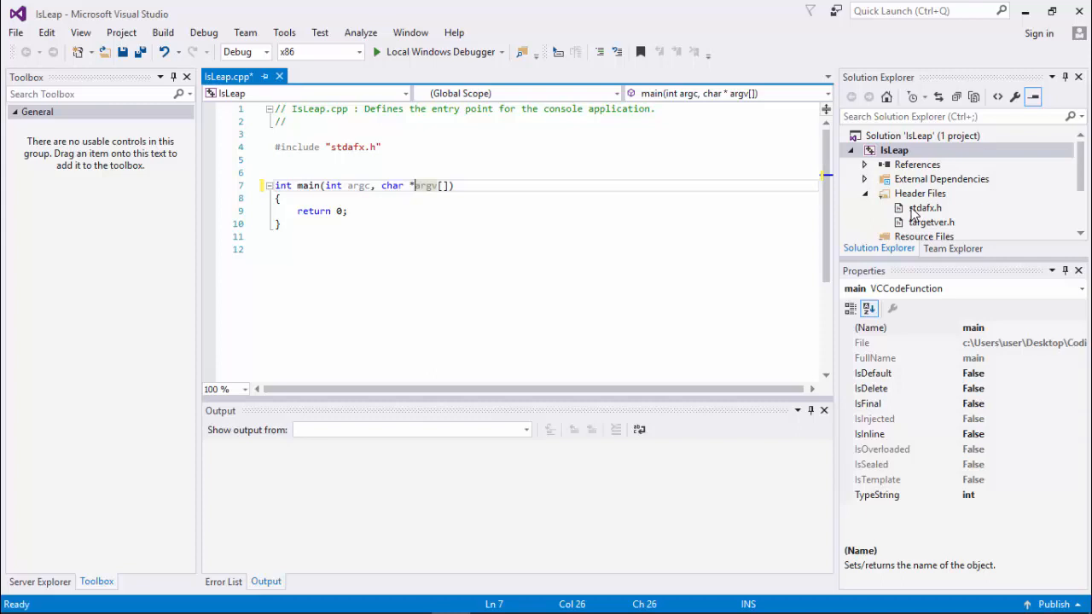
Step: Add #include <string> to stdafx.h, save it and close the header
double_click(924, 207)
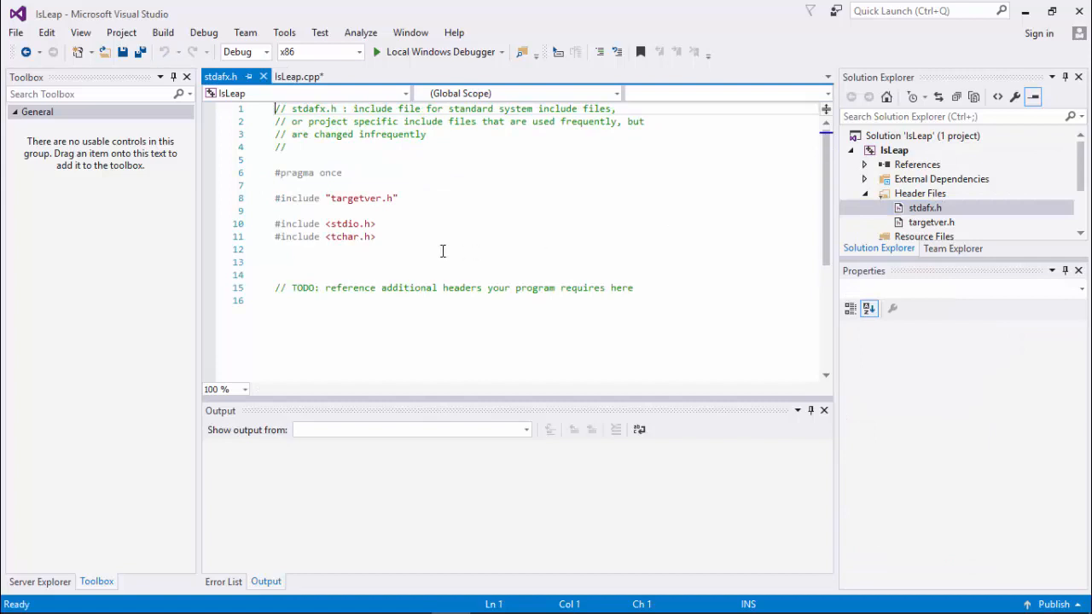
type("#")
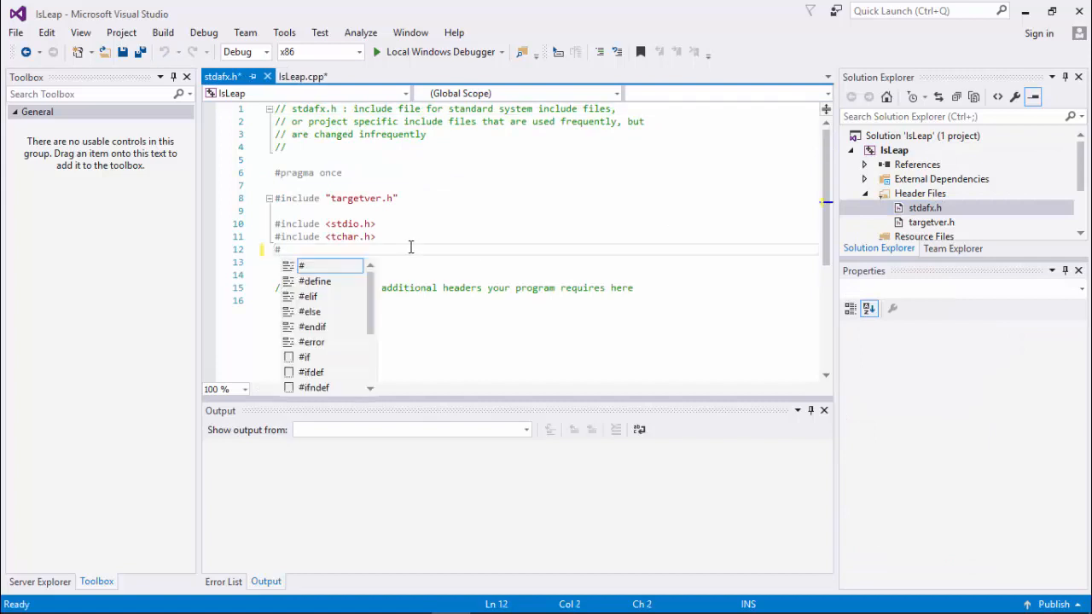
type("include")
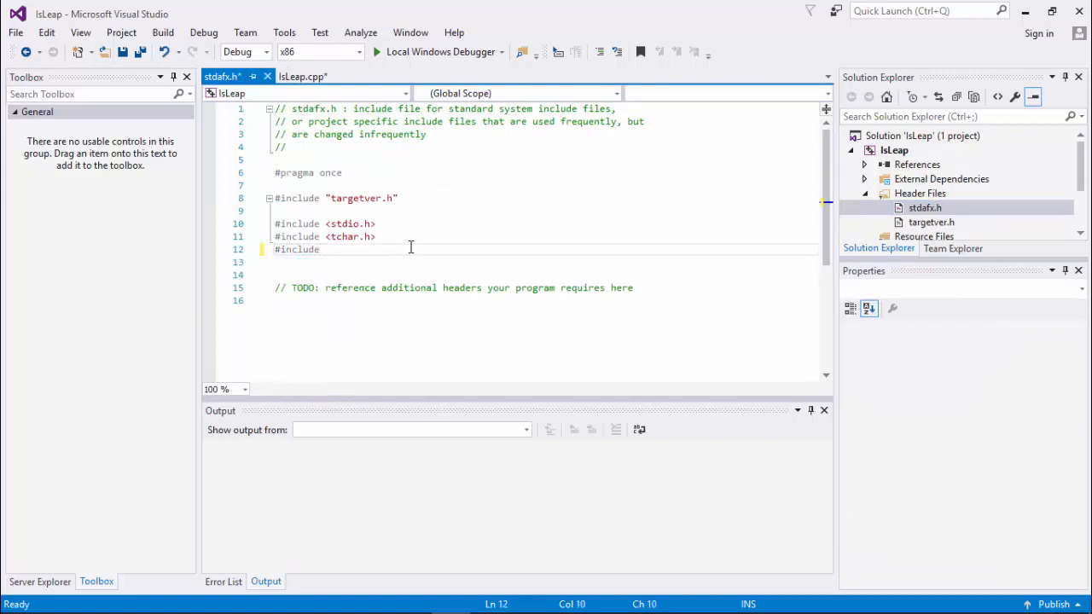
type("<string>")
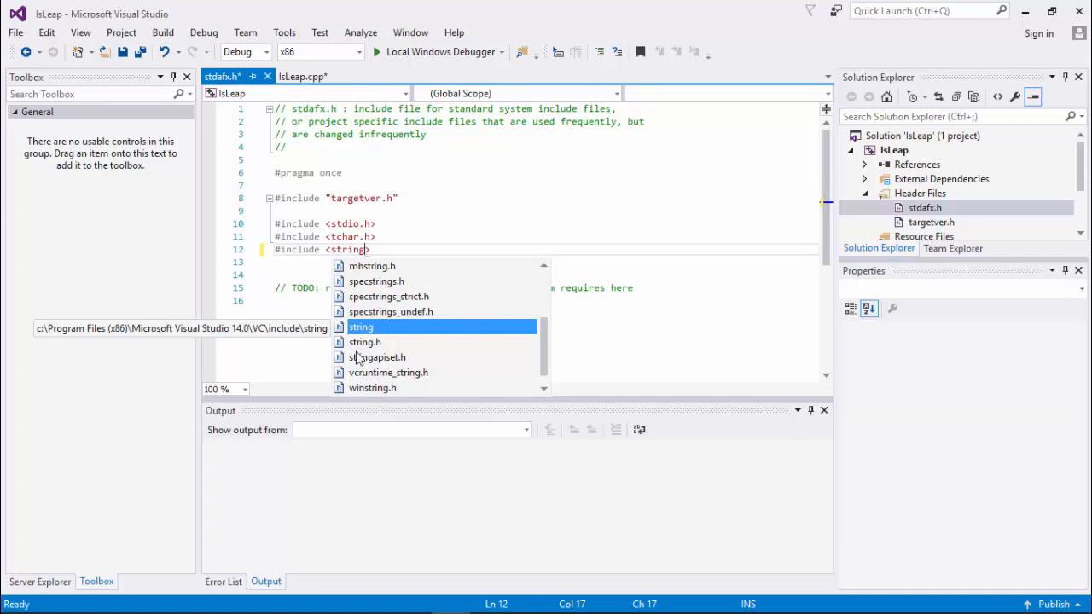
mouse_move(366, 348)
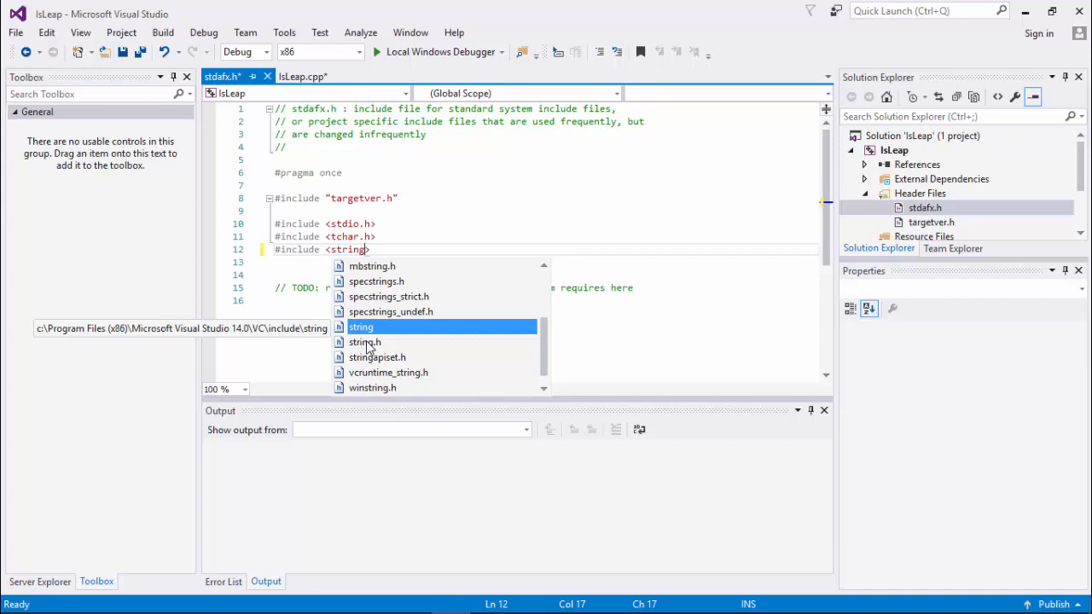
mouse_move(367, 342)
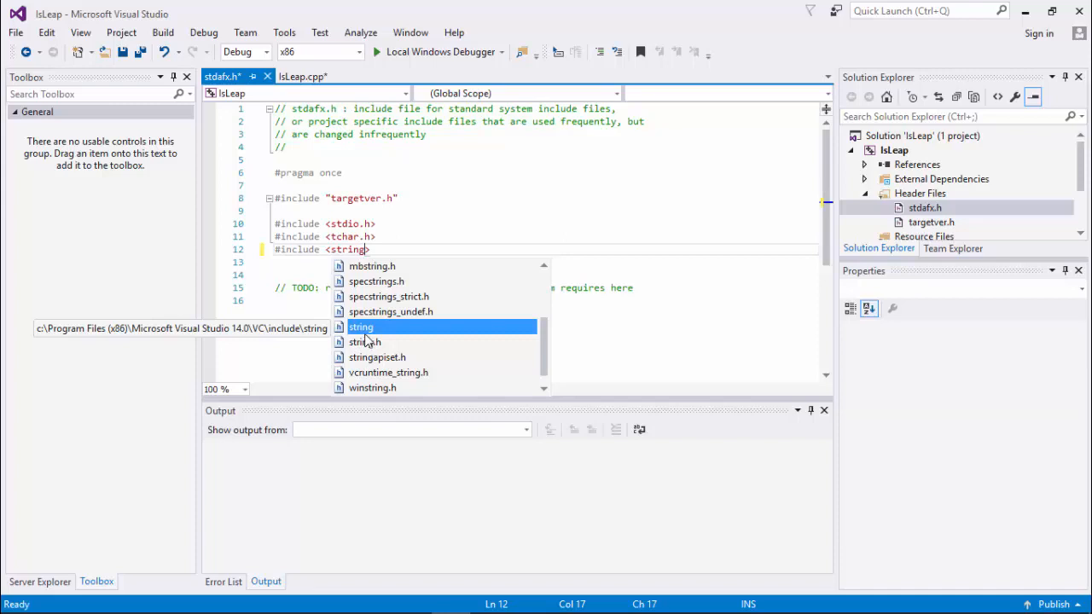
mouse_move(434, 300)
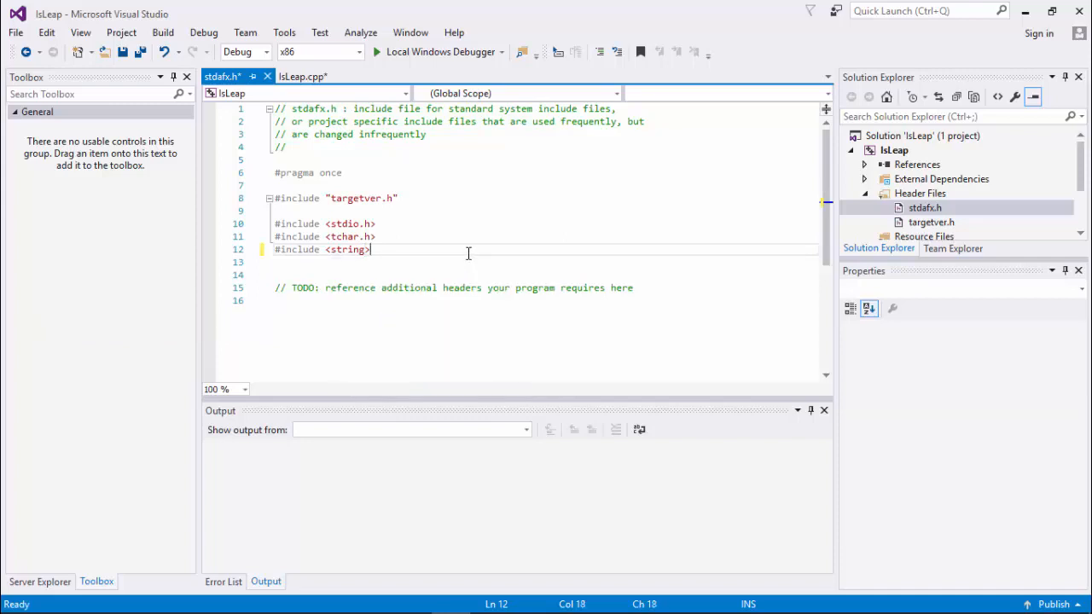
key("ctrl+s")
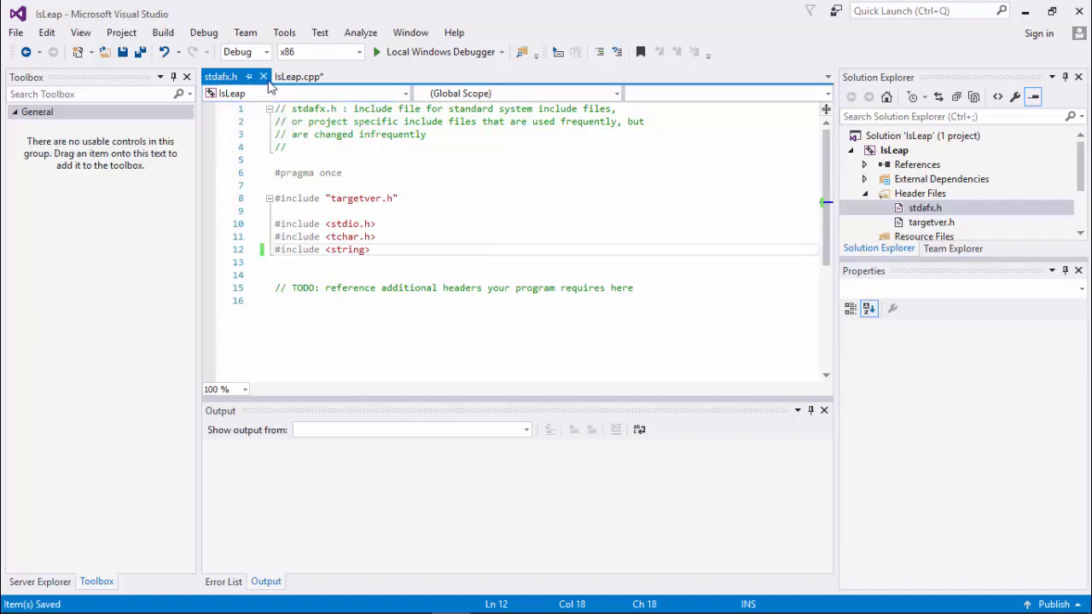
left_click(298, 76)
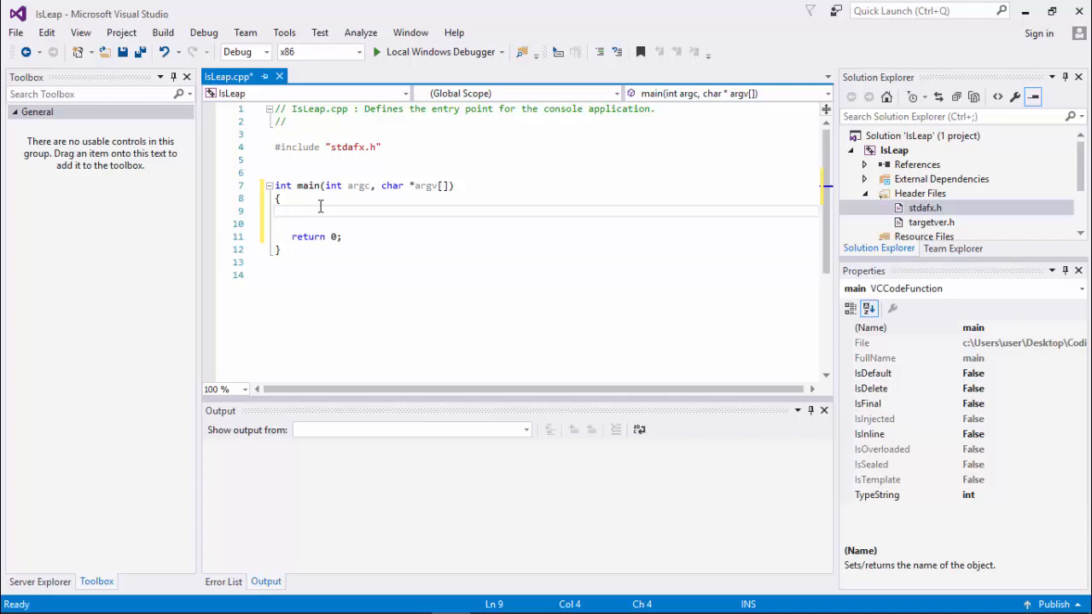
Step: Begin main with std::string yearStr = argv[1]; and move to a new line
type("st")
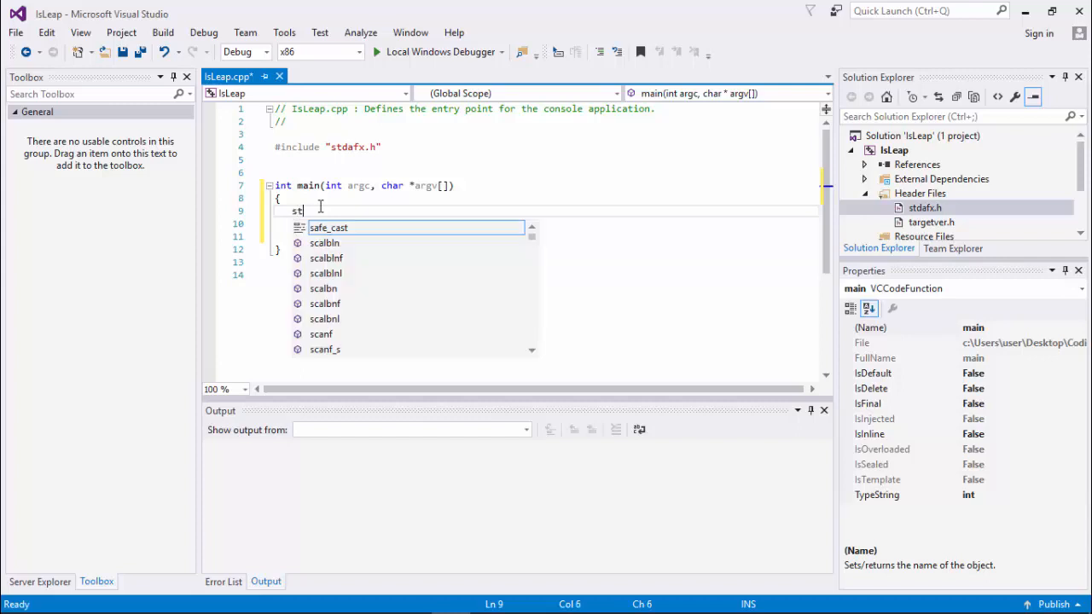
type("d")
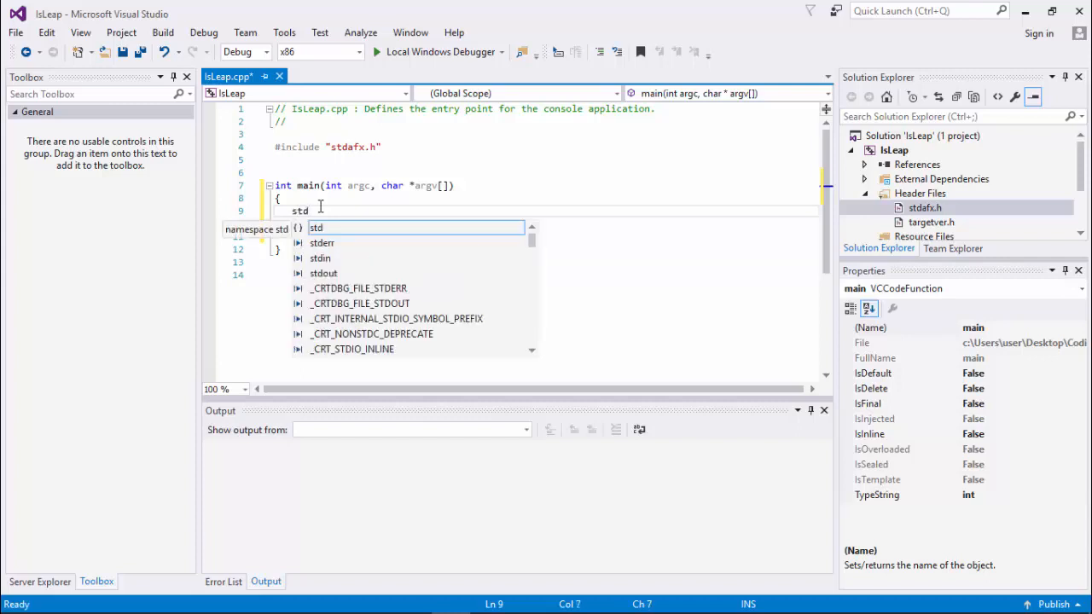
type("::")
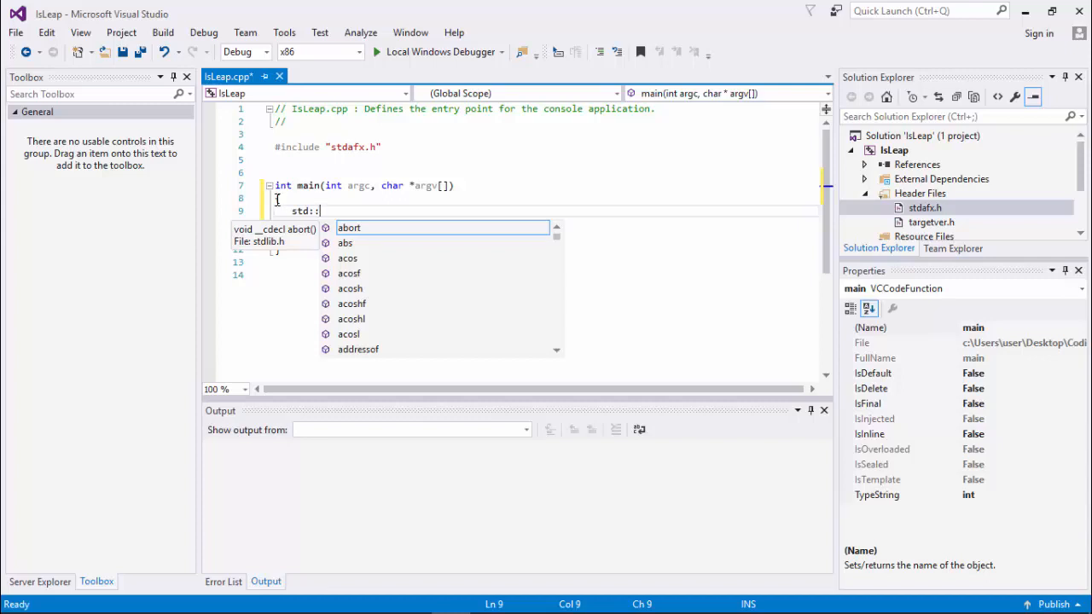
type("string")
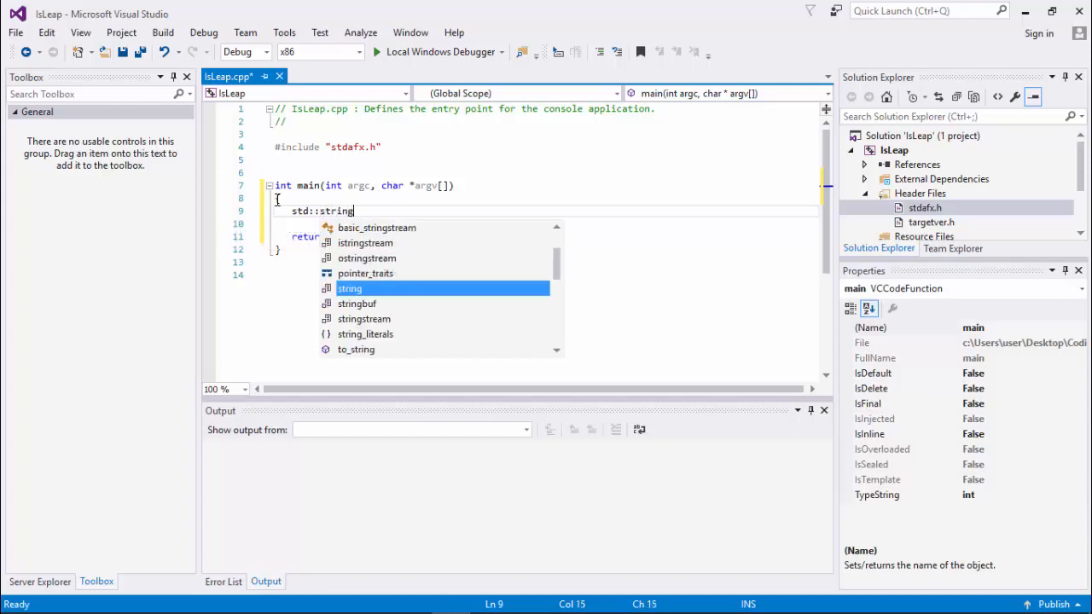
mouse_move(349, 288)
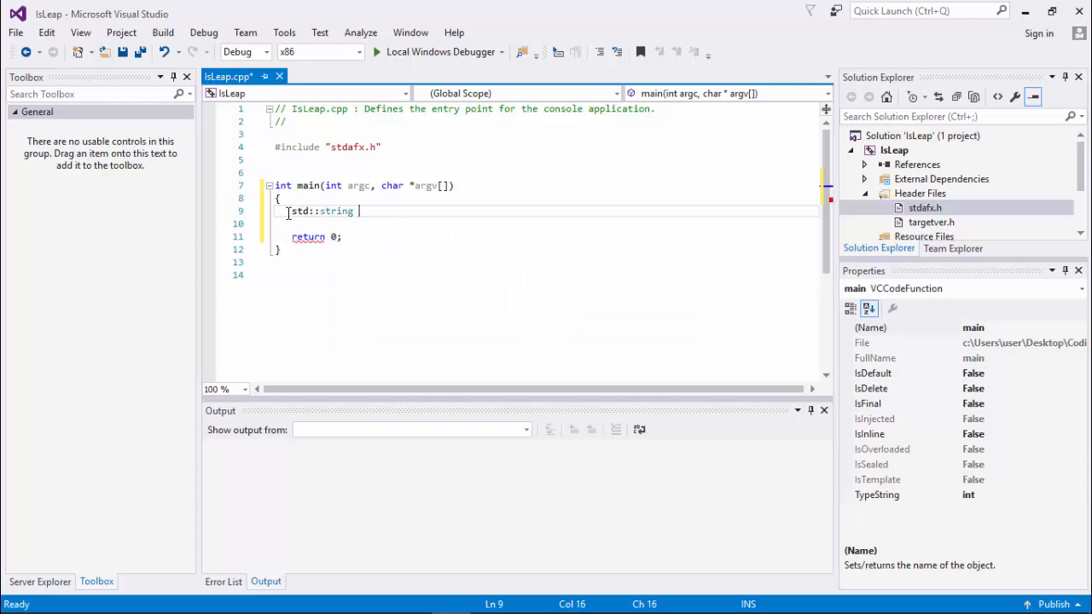
type("year")
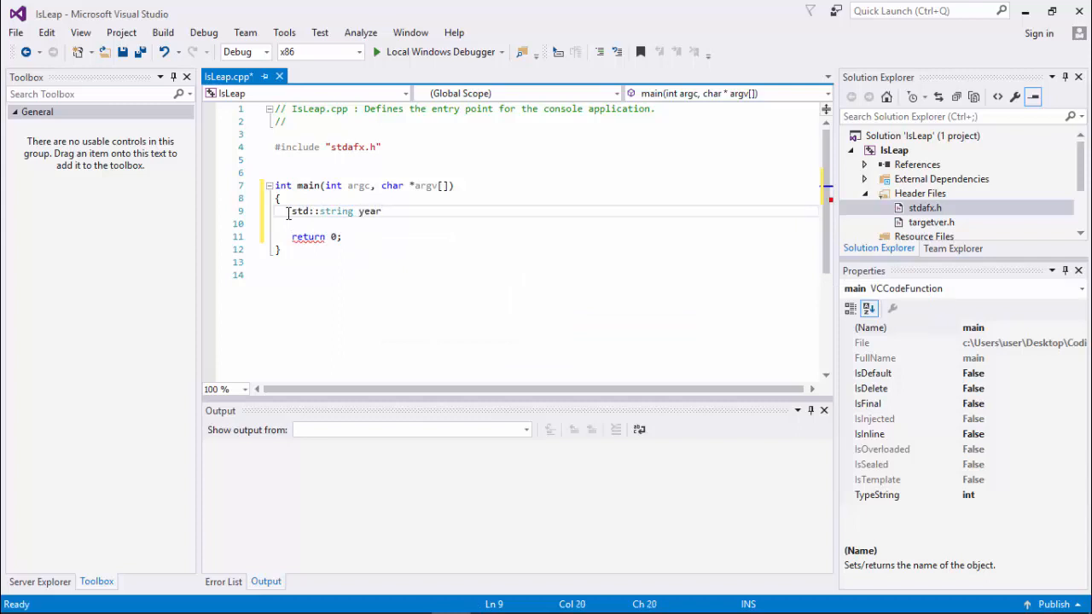
type("Str")
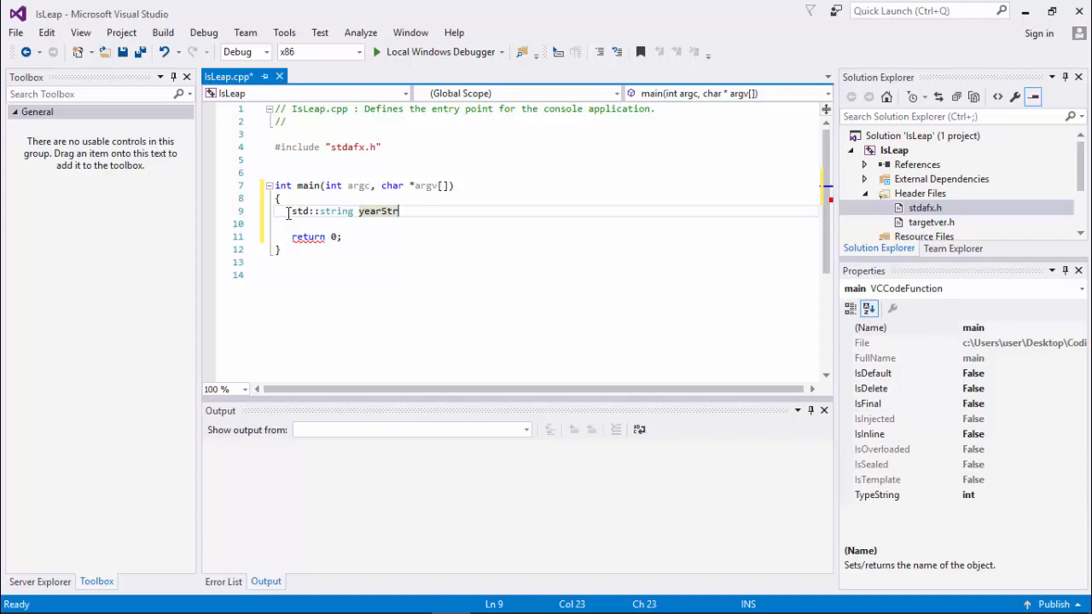
type("=")
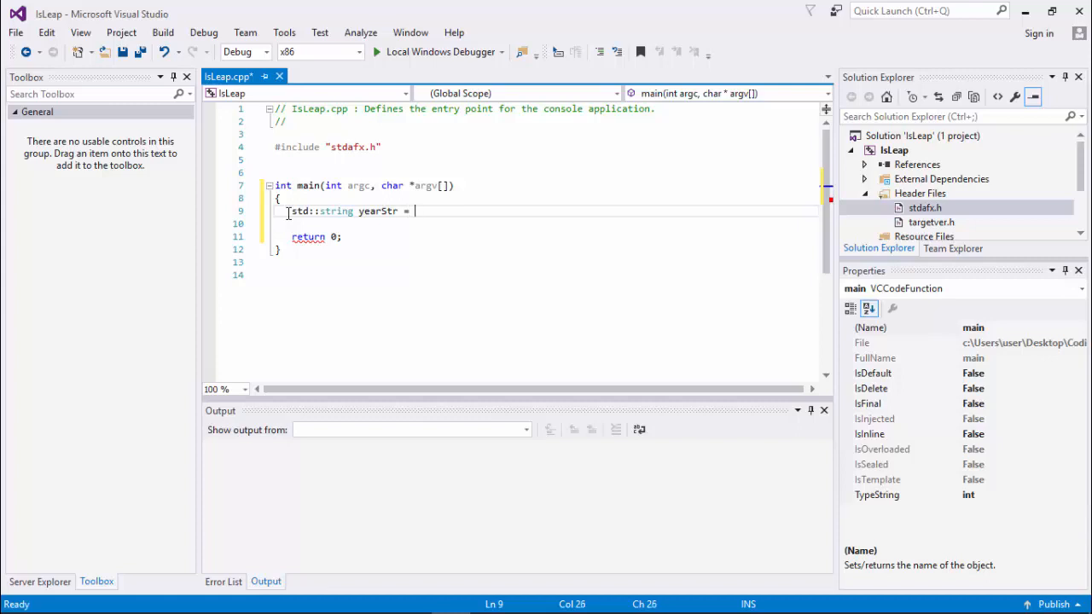
type("argv[1];")
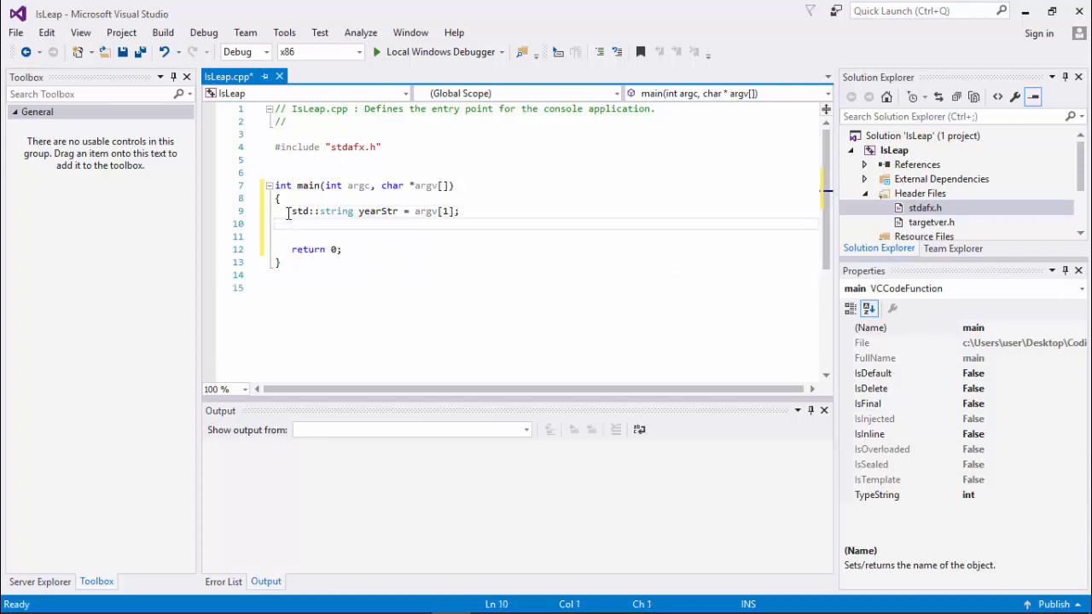
left_click(291, 223)
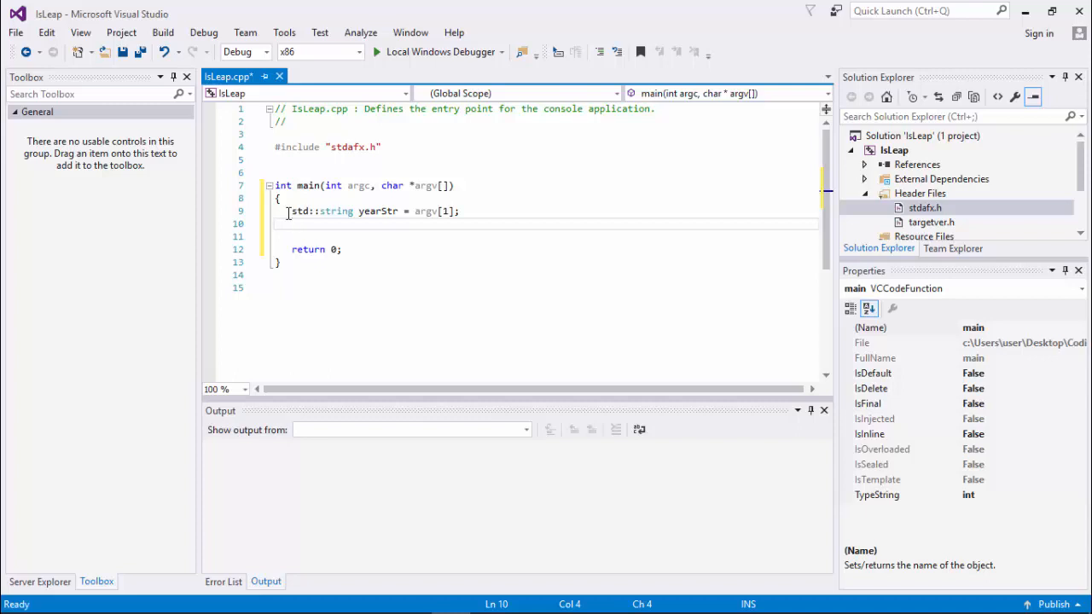
Step: Add int yearInt = std::stoi(yearStr); converting the argument to an integer
type("int year")
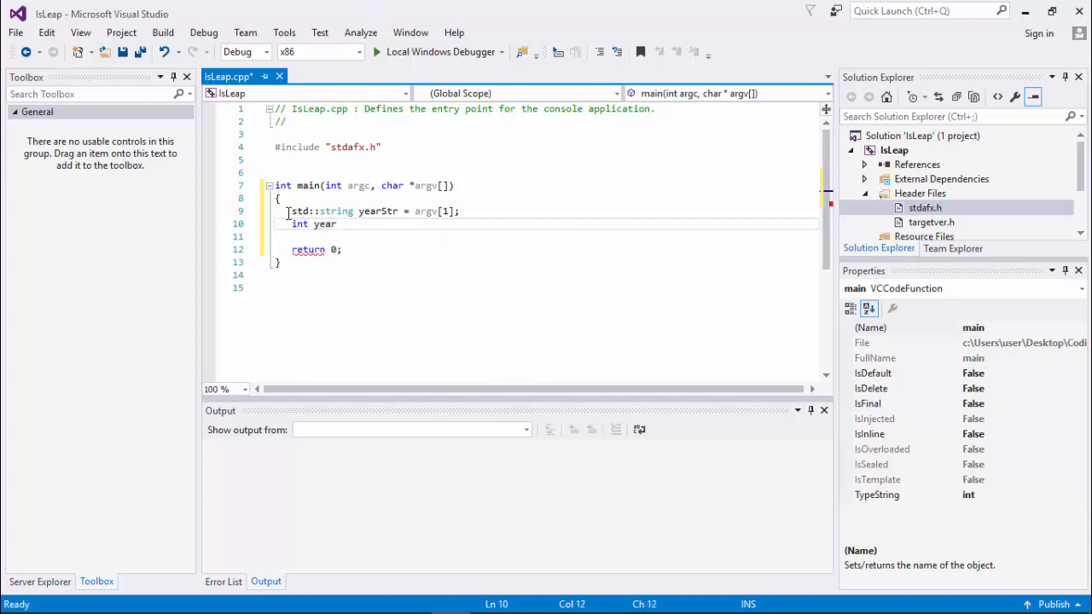
type("Int =")
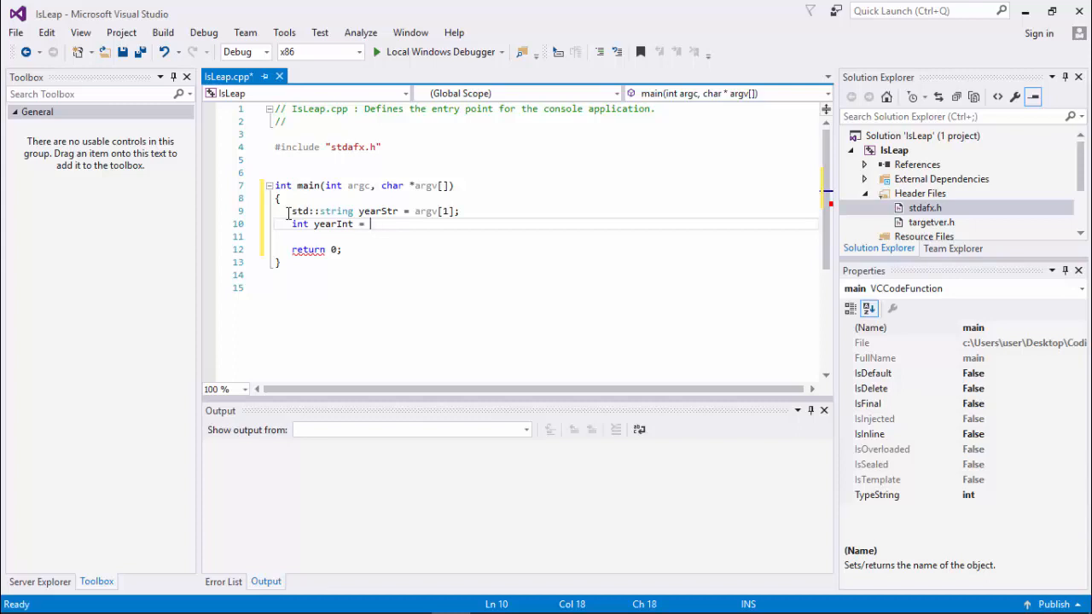
type("std::")
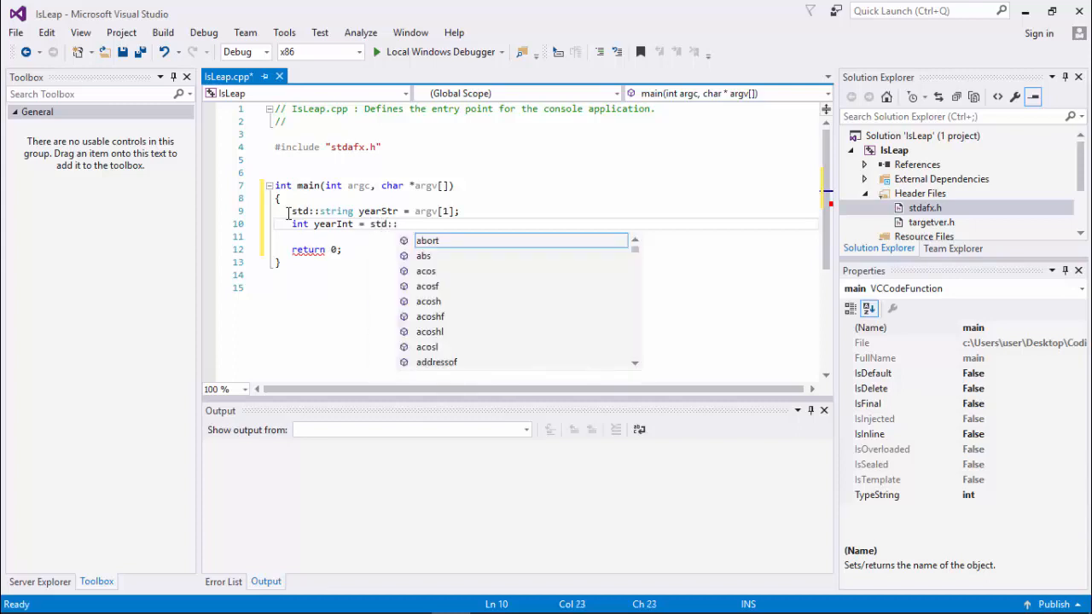
mouse_move(427, 241)
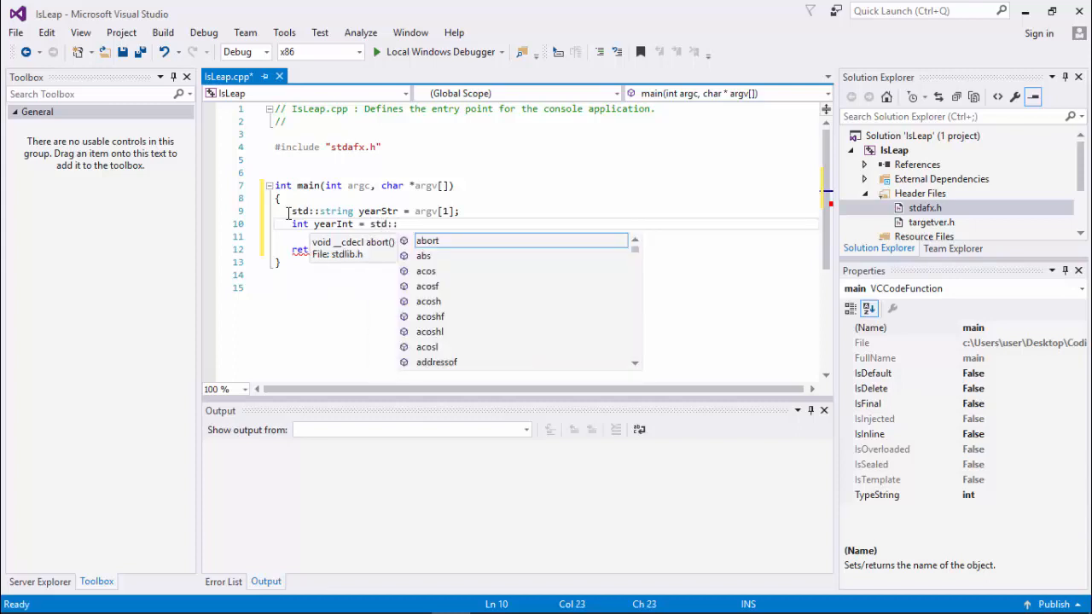
type("stoi(")
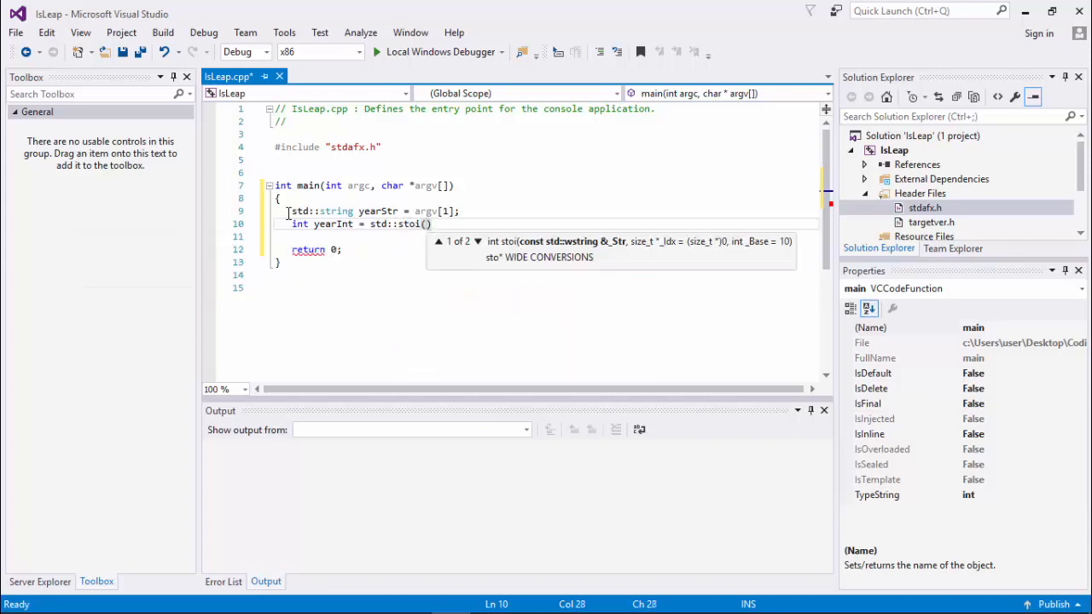
type(";")
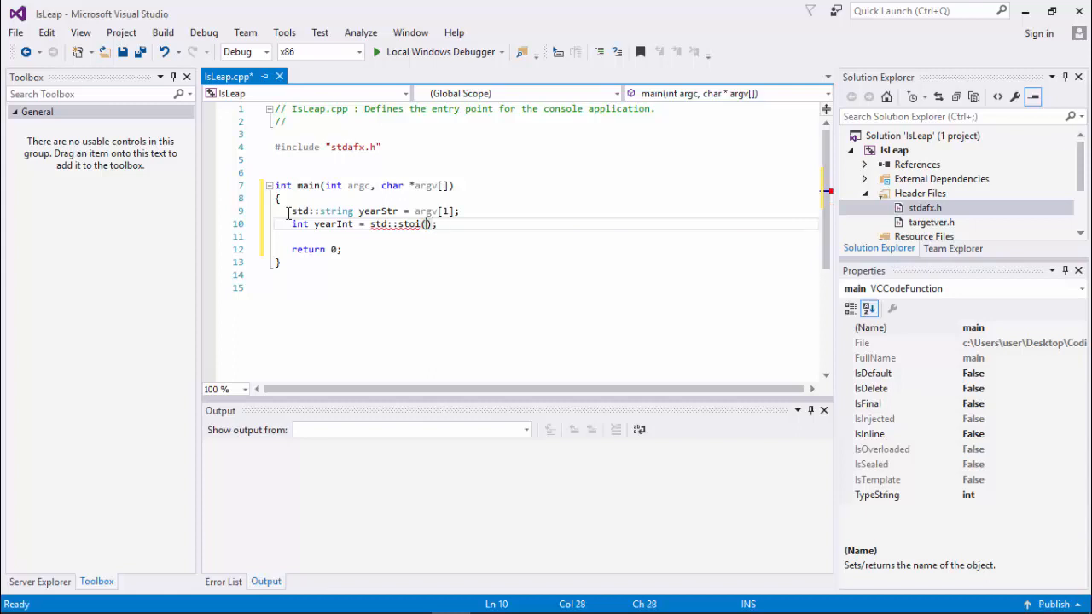
type("yearStr")
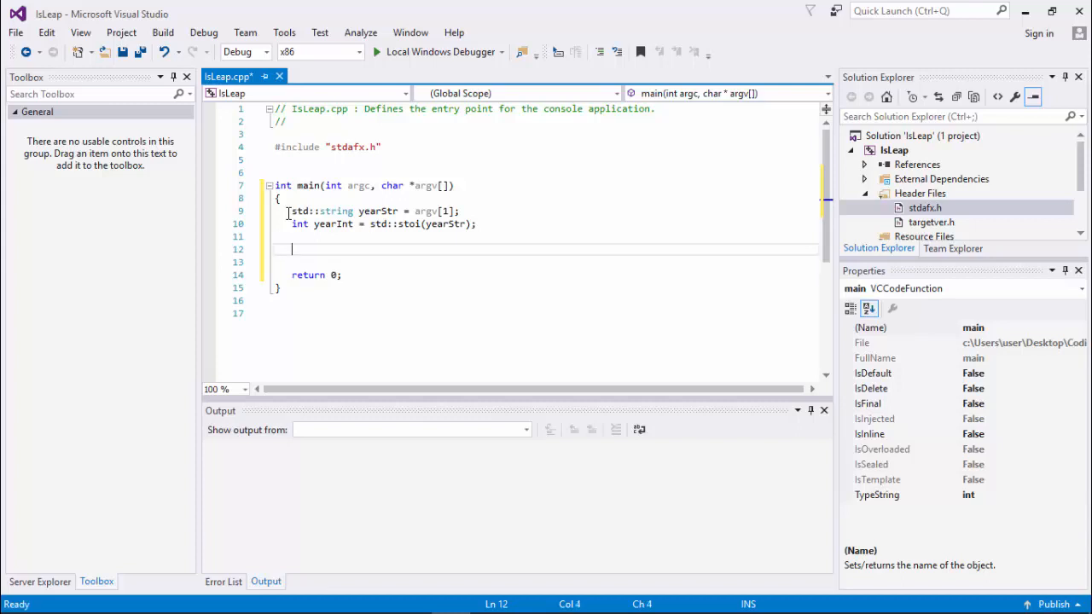
Step: Write the condition if ((yearInt % 400) == 0) after the conversion
type("if")
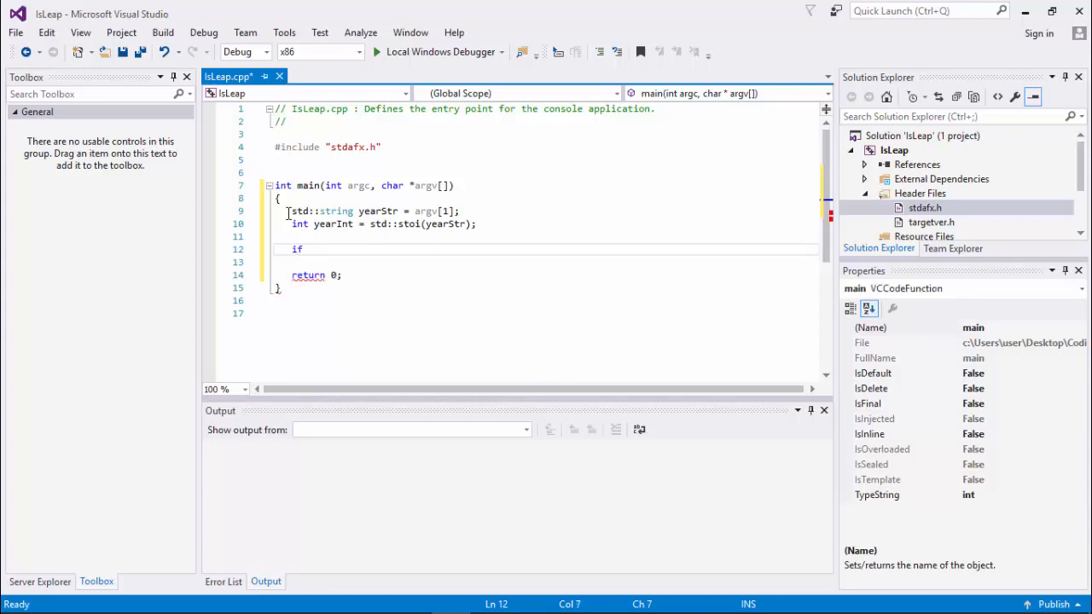
type("()")
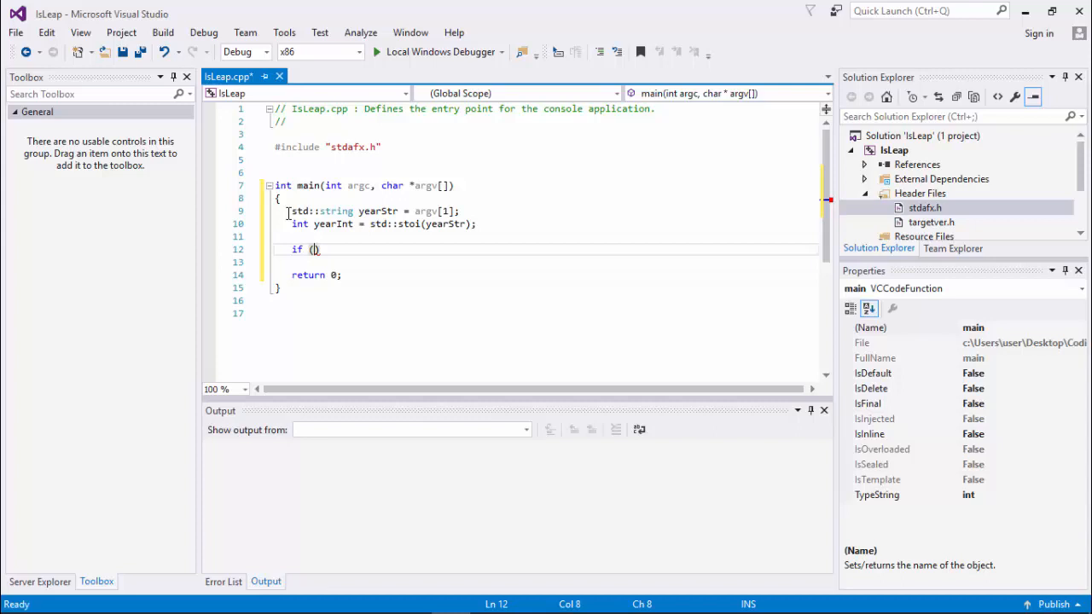
type("yearInt")
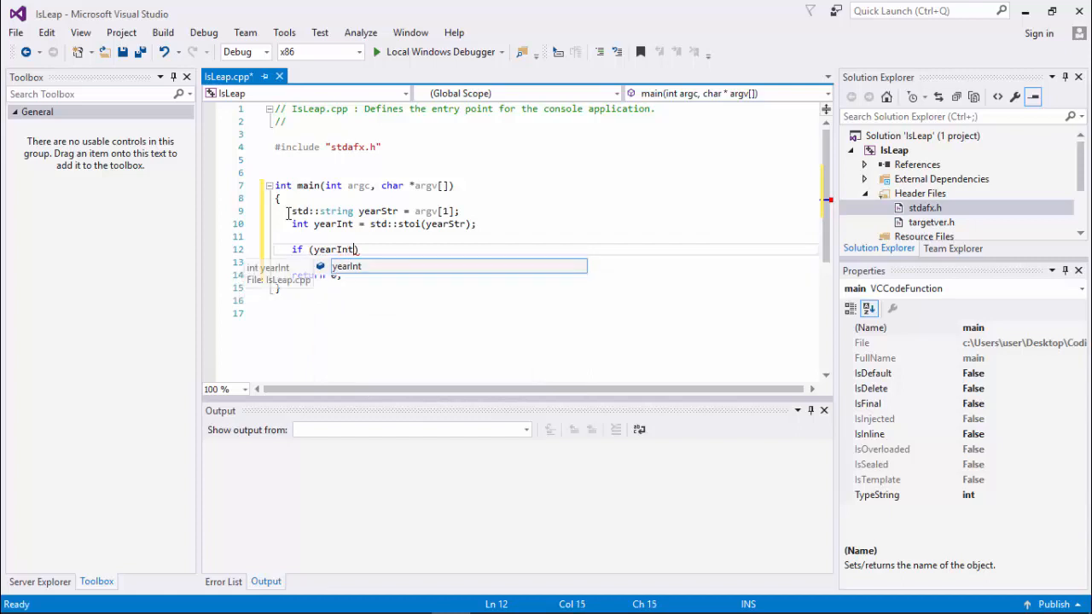
type("% 400")
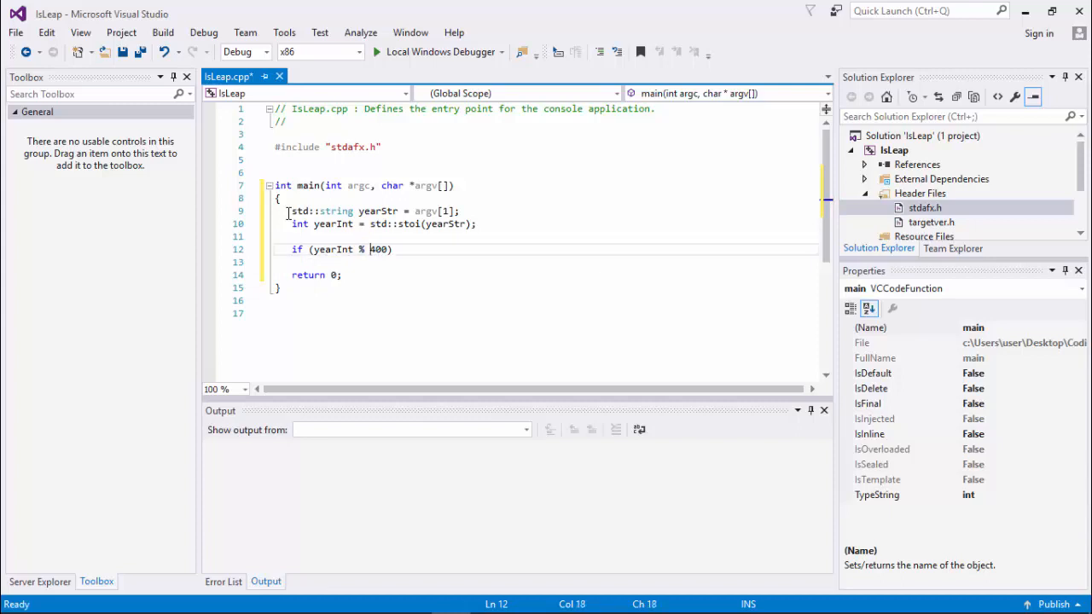
double_click(379, 249)
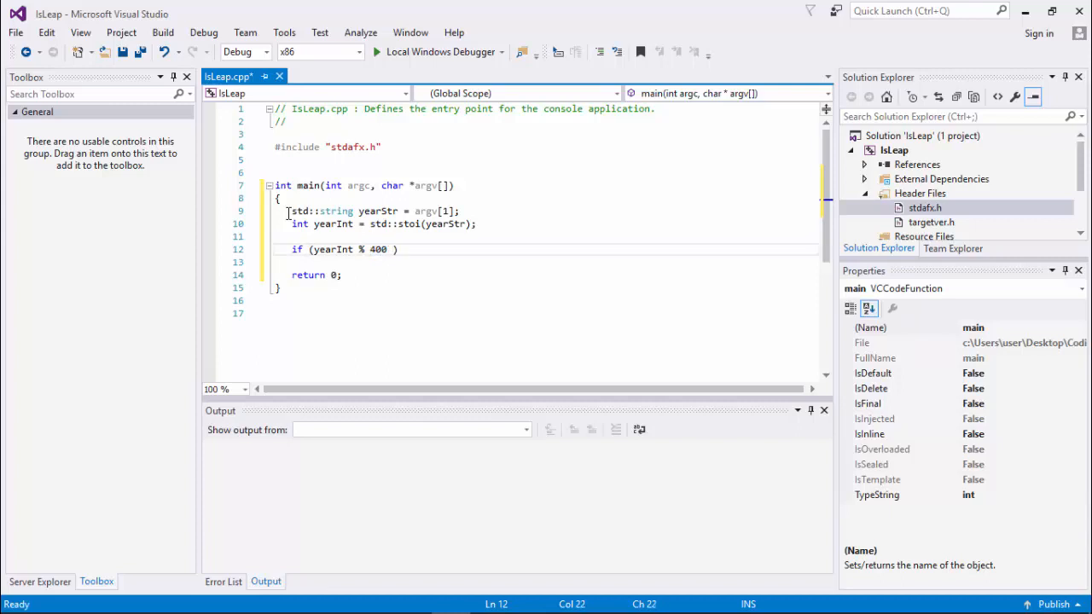
type("== 0")
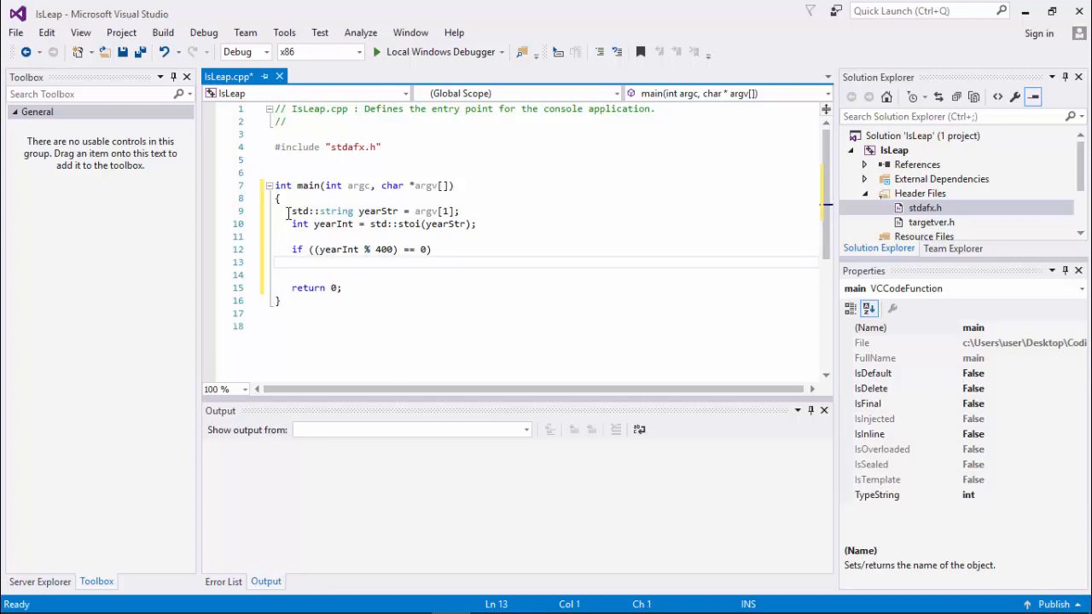
Step: Under the if, add printf("%d is leap year", yearInt);
type("printf(")
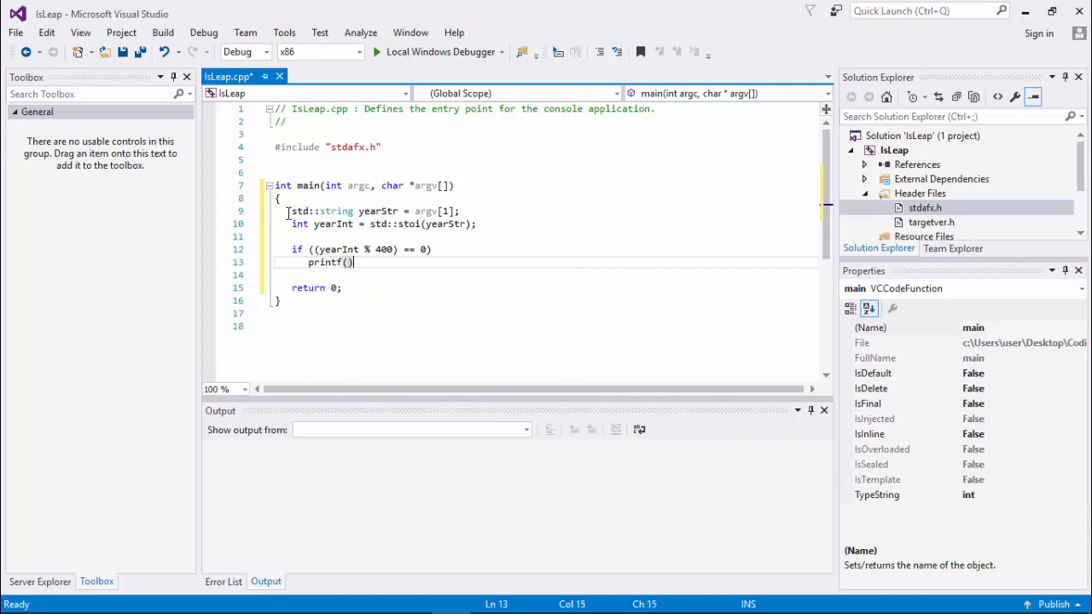
type(";")
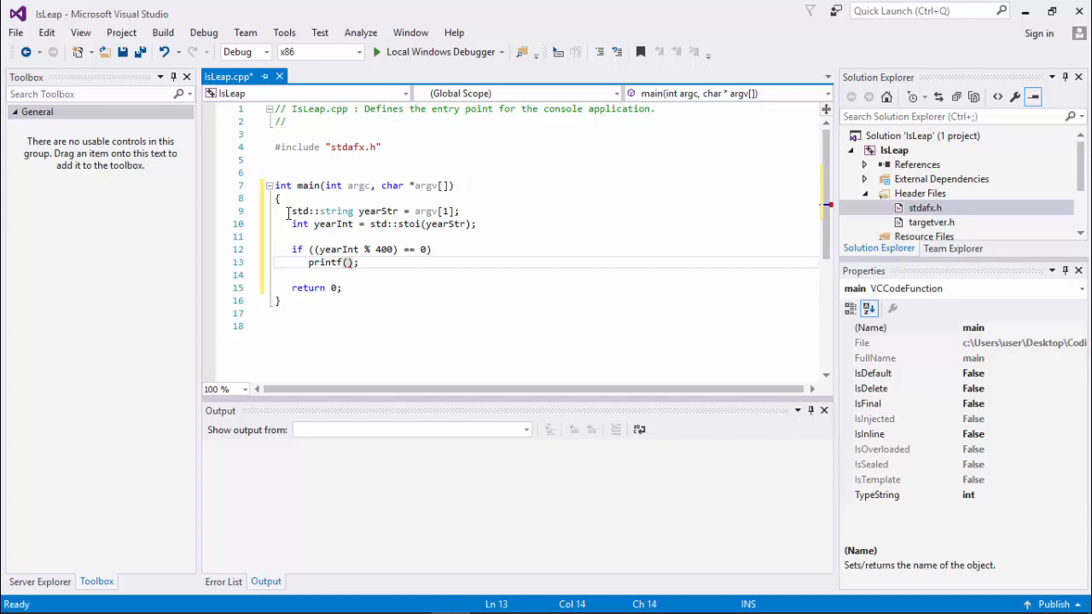
type("\"%d\"")
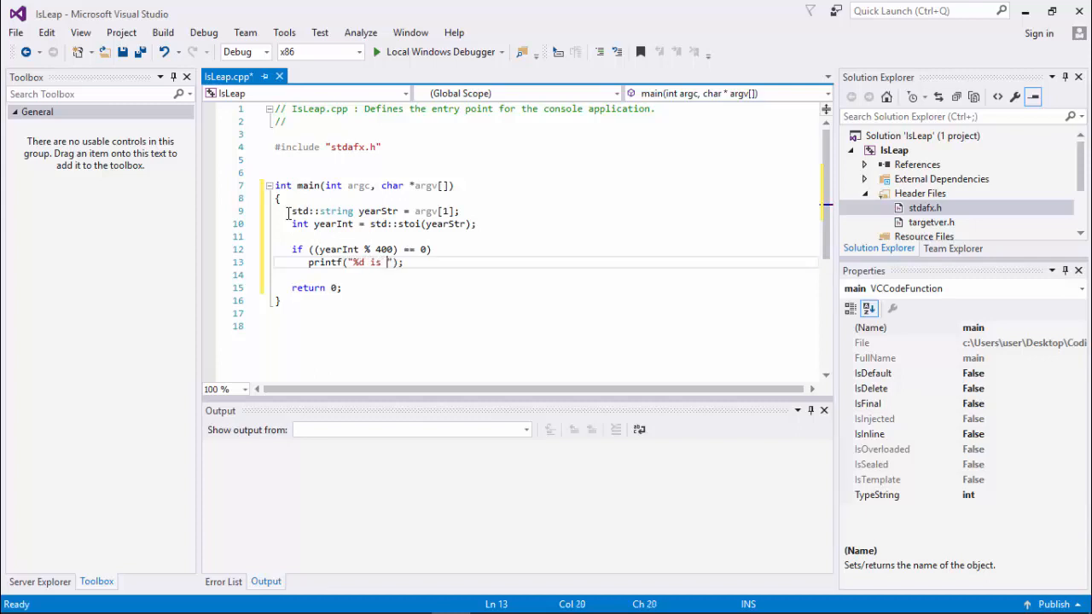
type("leap year")
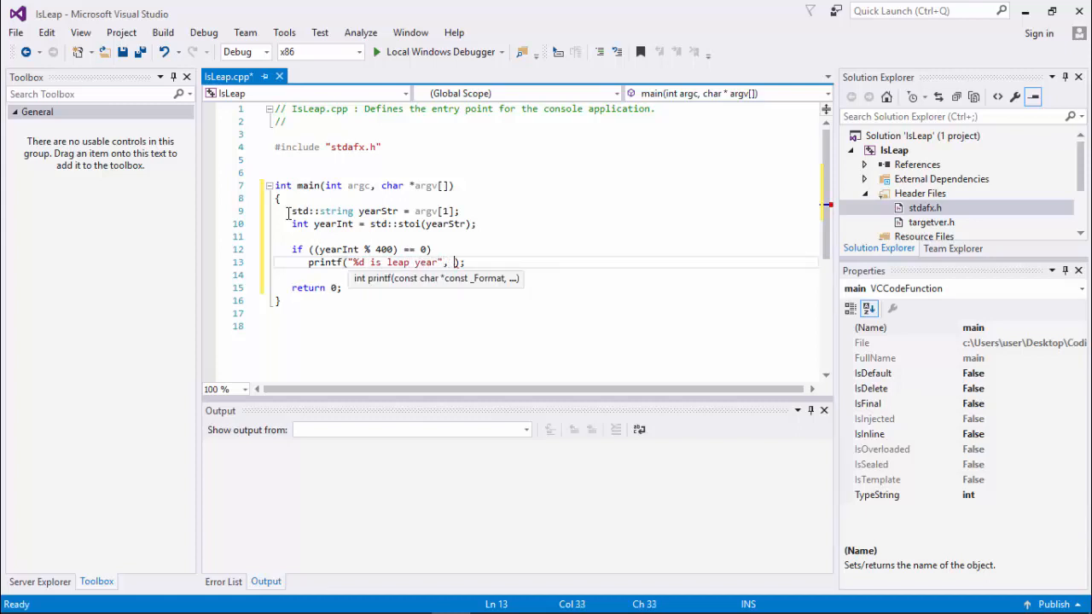
type("yearInt")
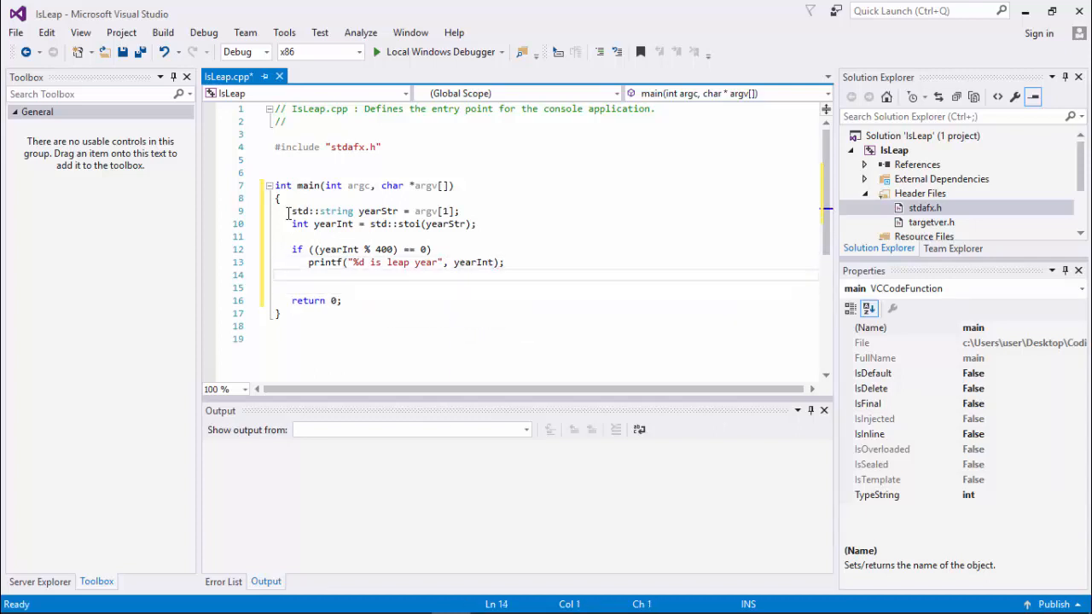
Step: Add else-if branches: % 100 prints not leap year, % 4 prints leap year
left_click(293, 274)
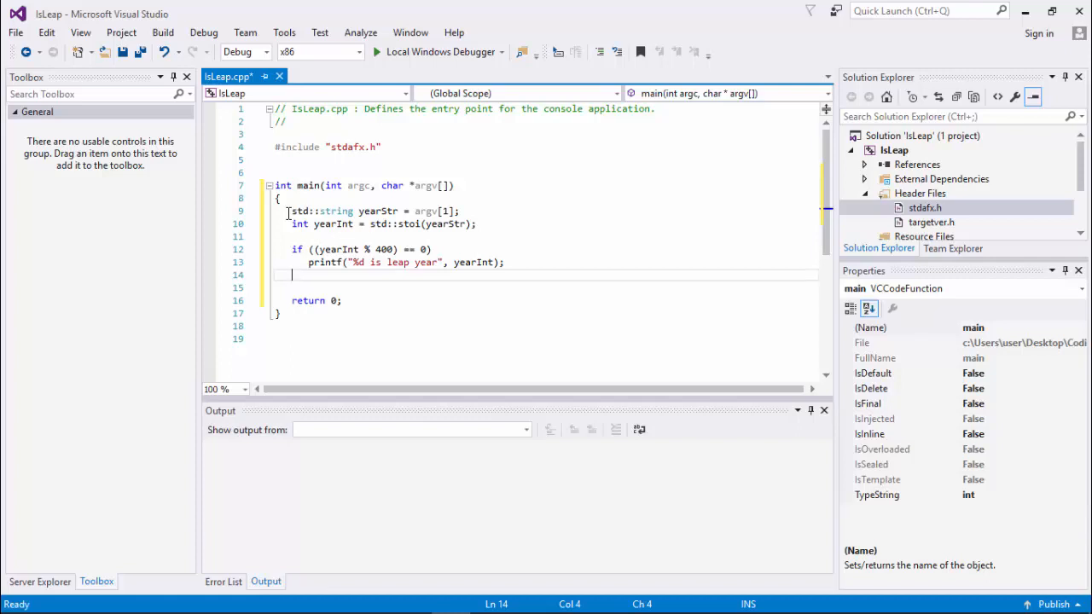
type("else if")
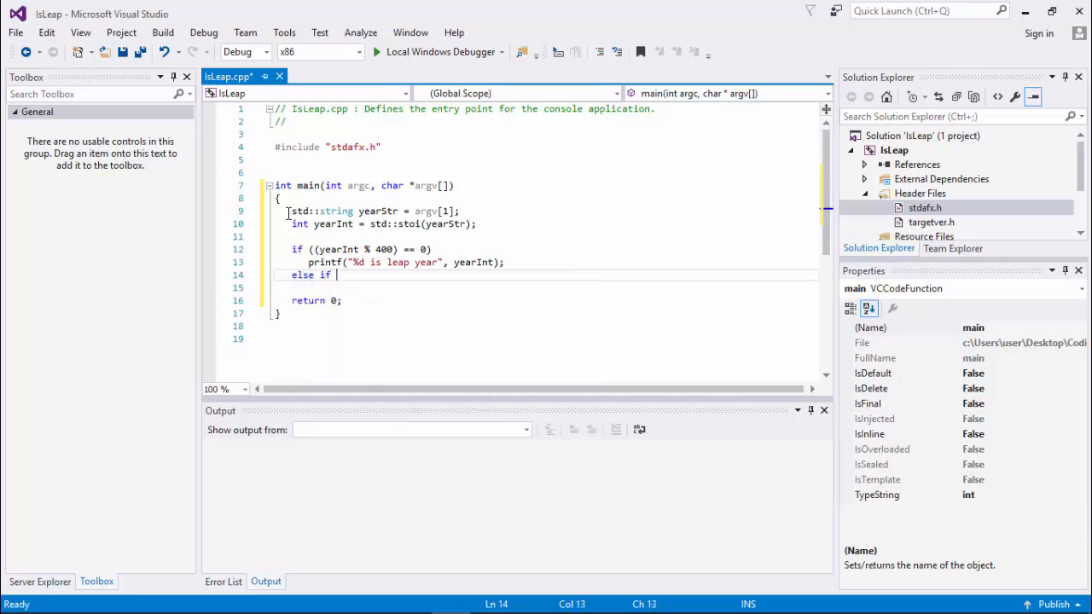
type("()")
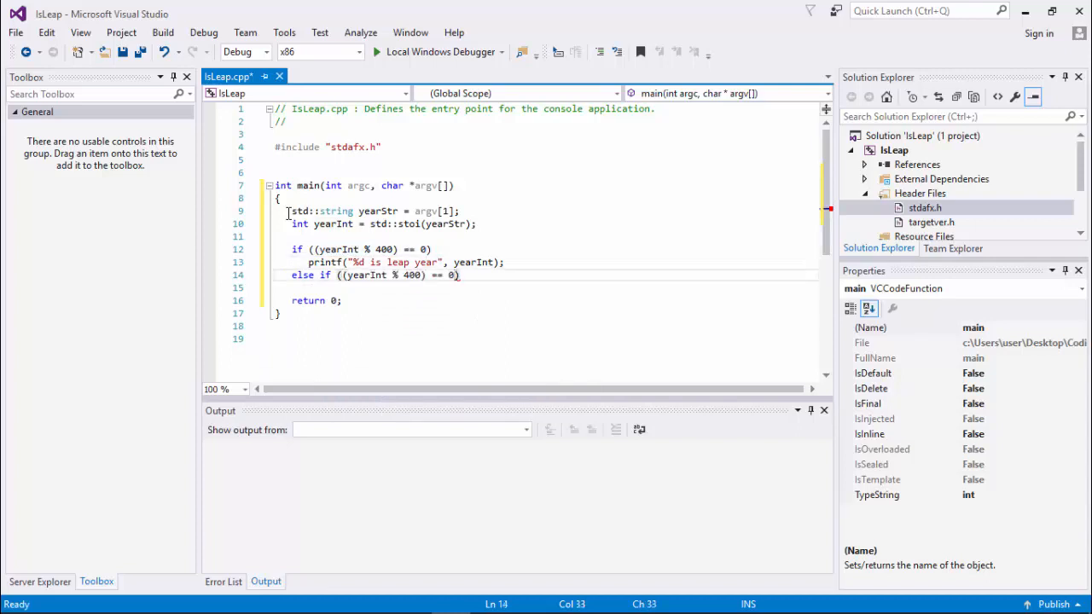
left_click(414, 274)
type("1")
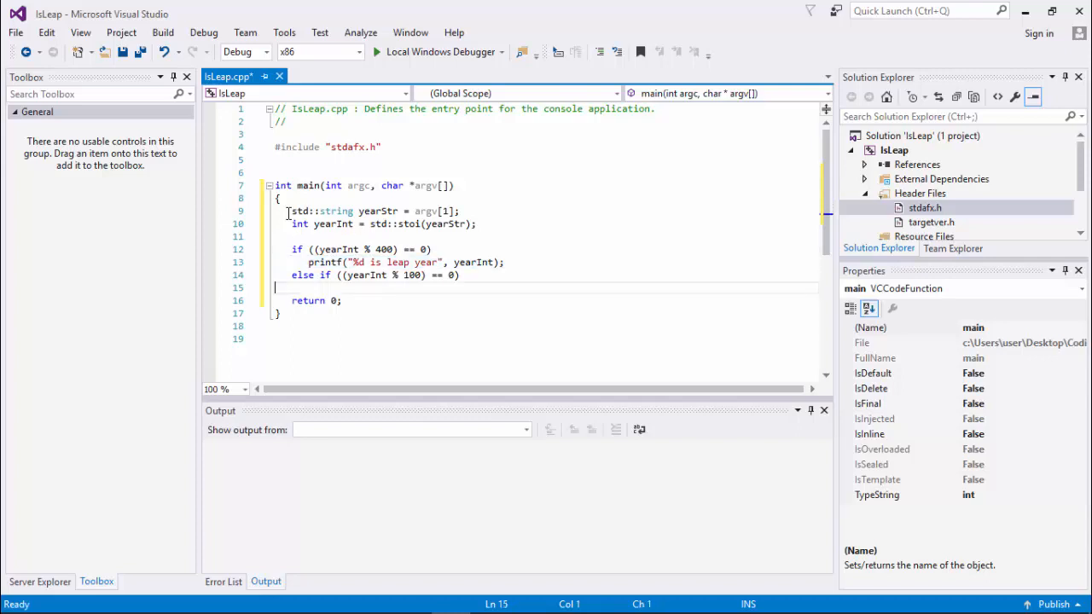
type("printf(\"%d is leap year\", yearInt);")
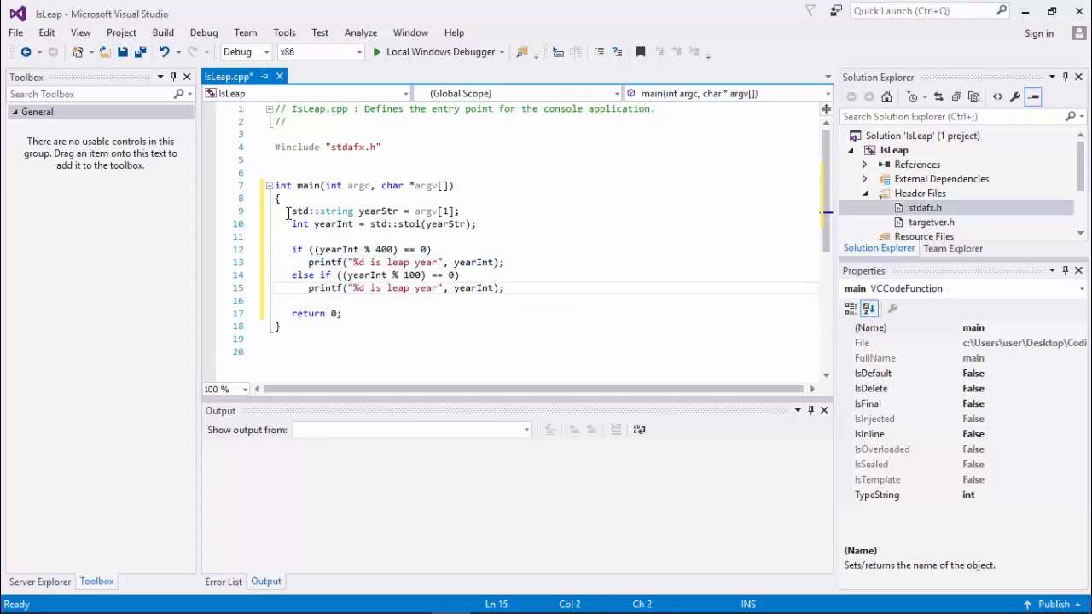
left_click(386, 287)
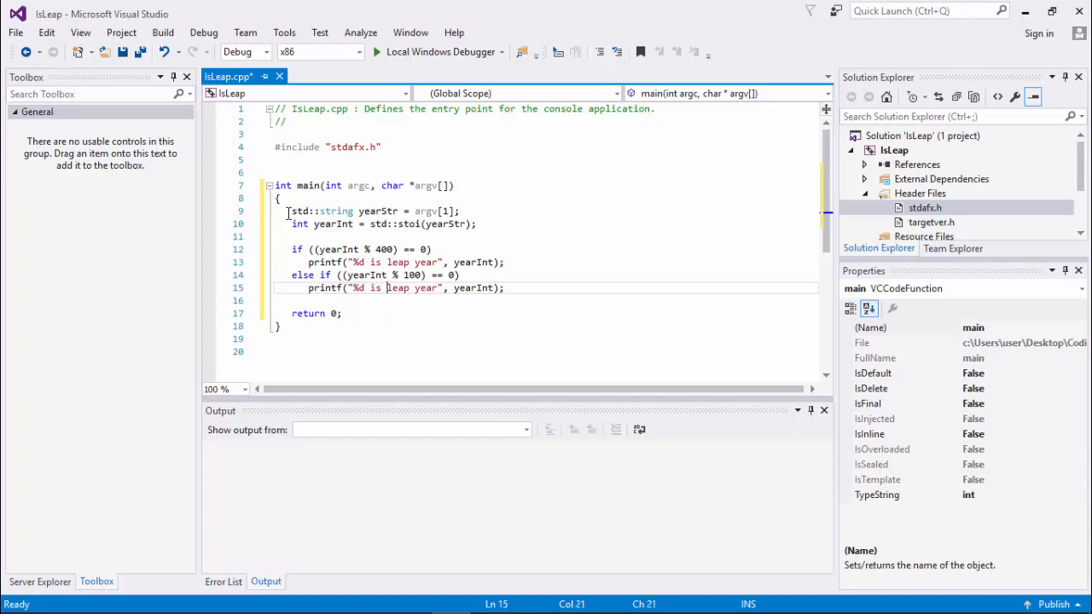
type("not")
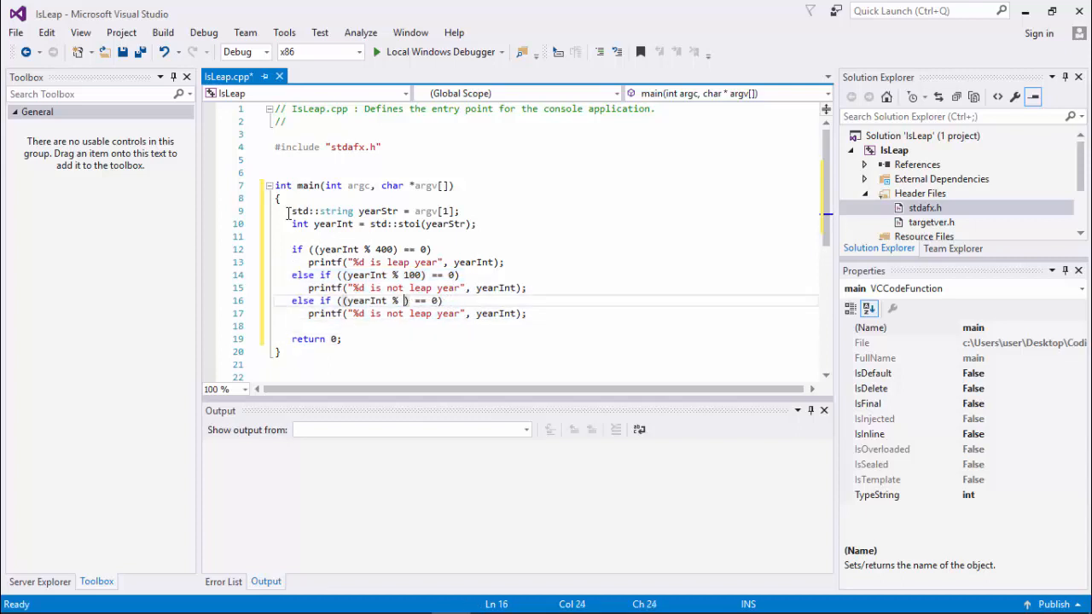
type("4")
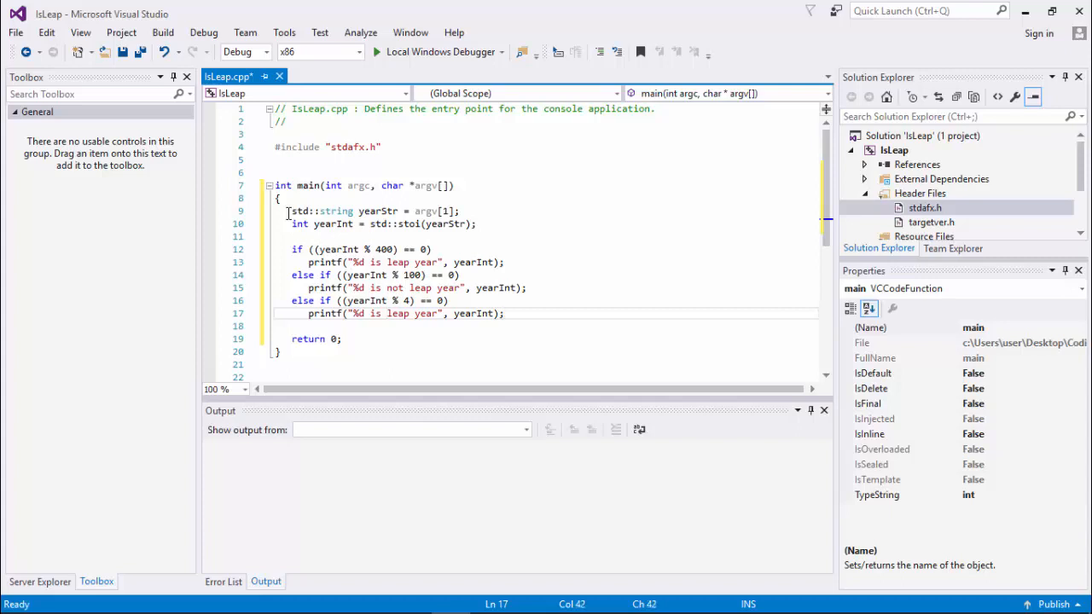
Step: Add a final else printing "%d is not leap year" and save to rebuild
left_click(295, 326)
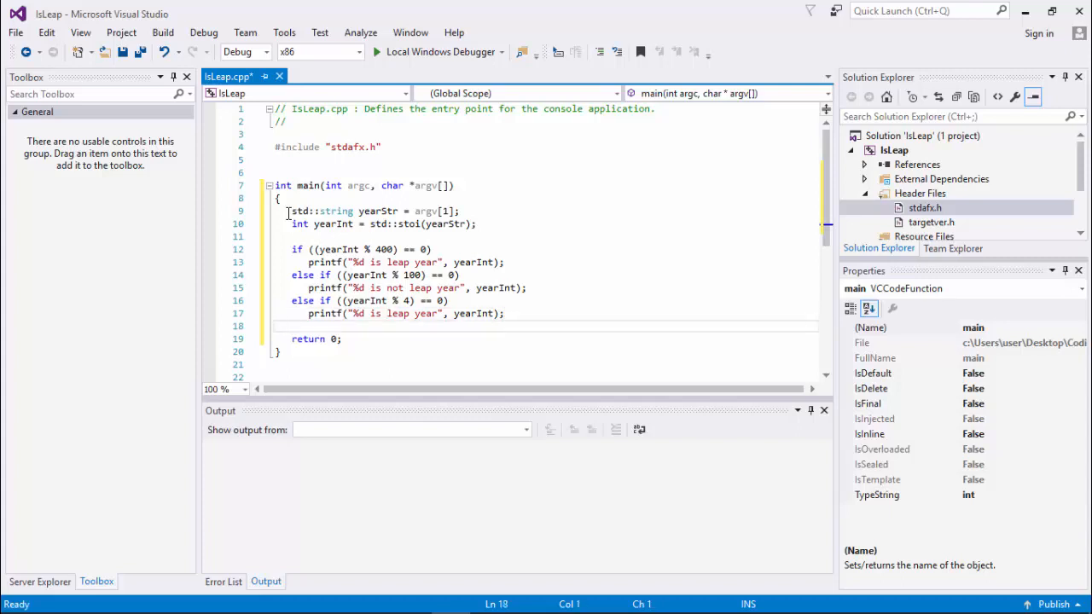
left_click(503, 313)
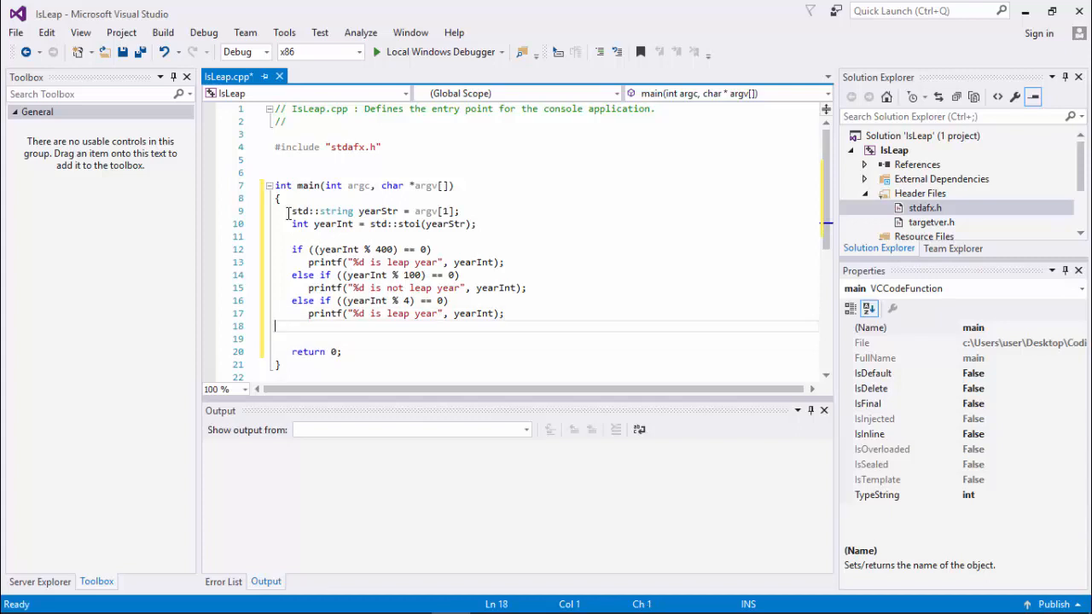
type("else")
left_click(547, 339)
type("printf(\"%d is not leap year\", yearInt);")
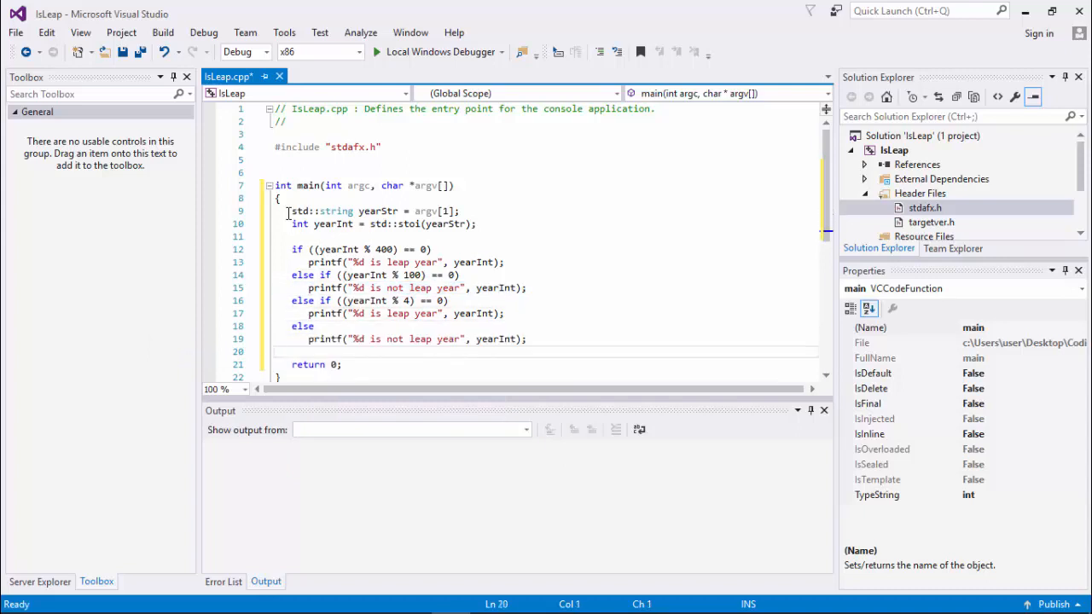
key("ctrl+s")
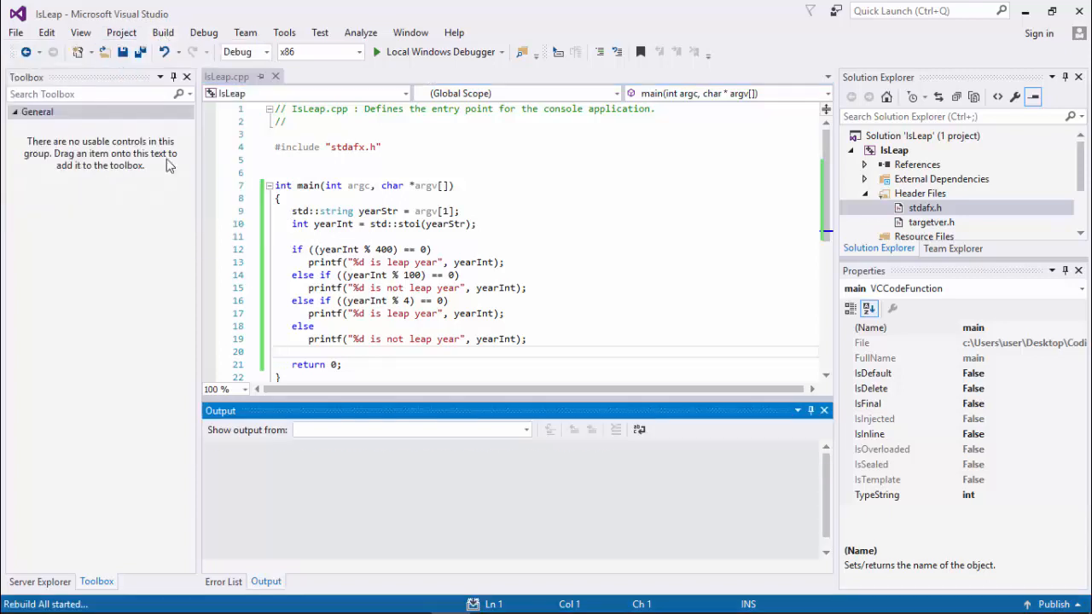
Step: Switch to the Command Prompt opened in the project's Debug folder
left_click(162, 33)
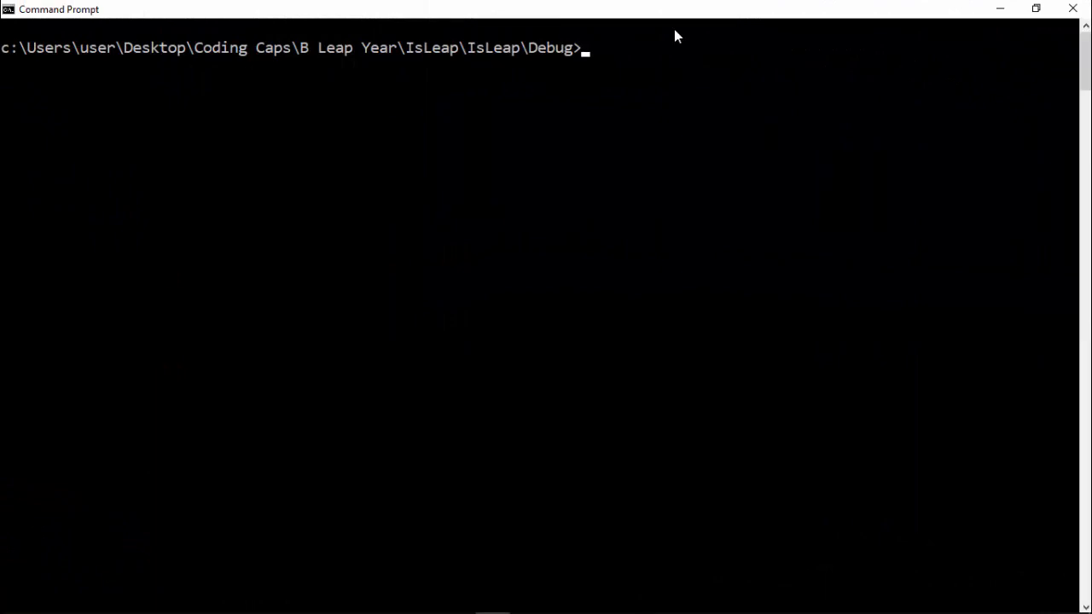
Step: Run isleap with no year and abort the resulting debug assertion failure
type("isleap")
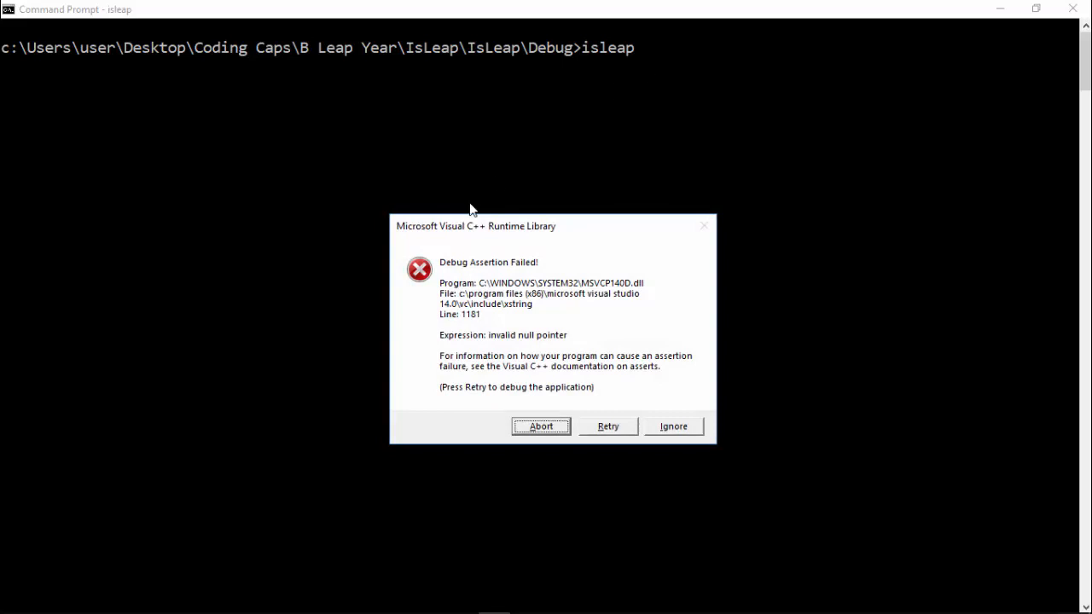
mouse_move(550, 352)
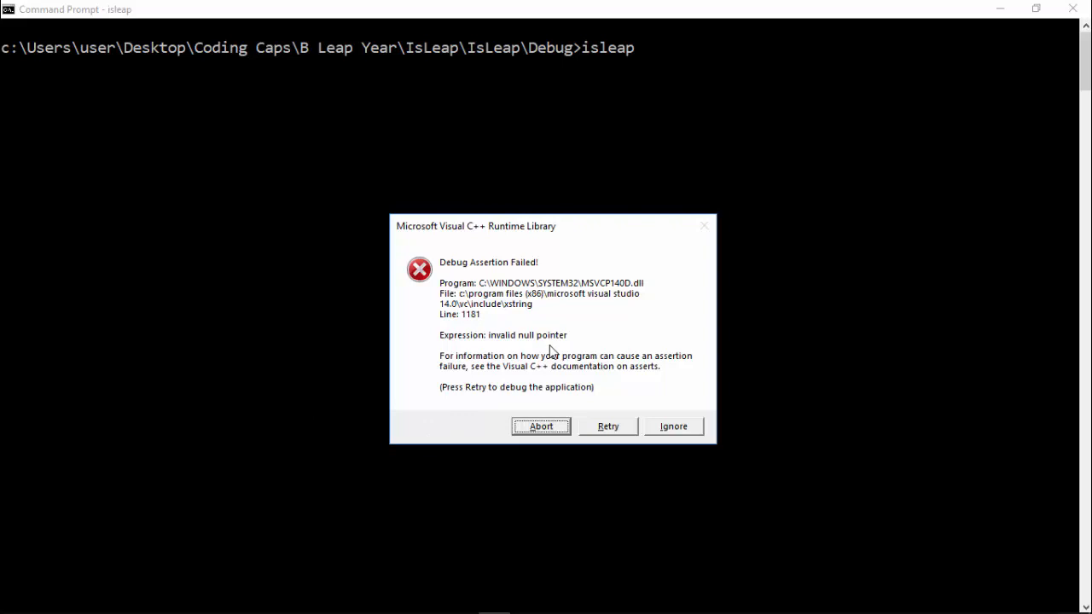
mouse_move(553, 392)
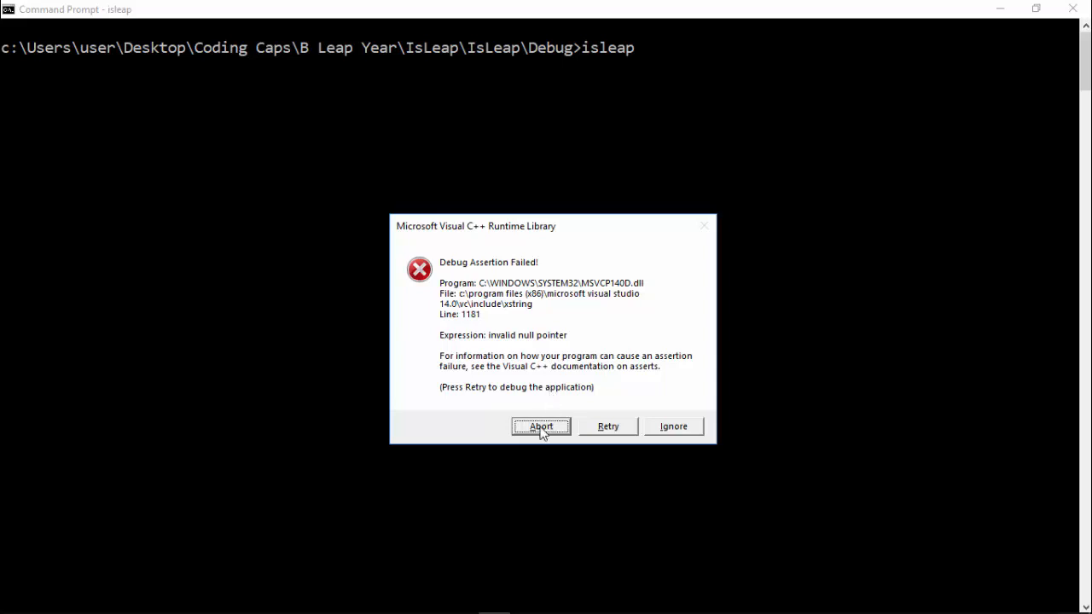
left_click(541, 427)
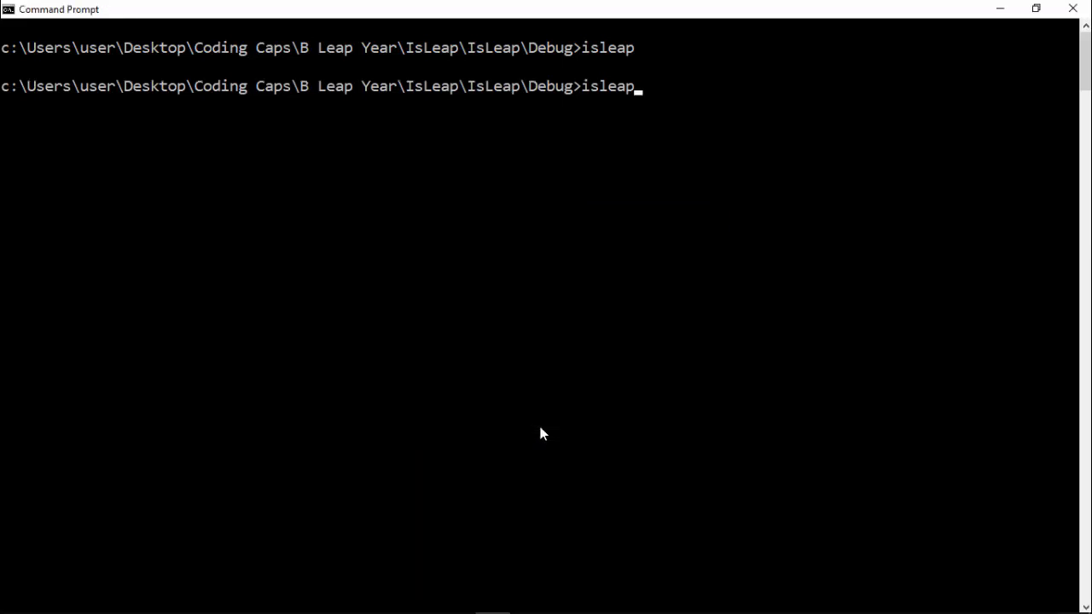
Step: Run isleap for 1998, 1996 and 2016, getting not leap, leap and leap
type("1998")
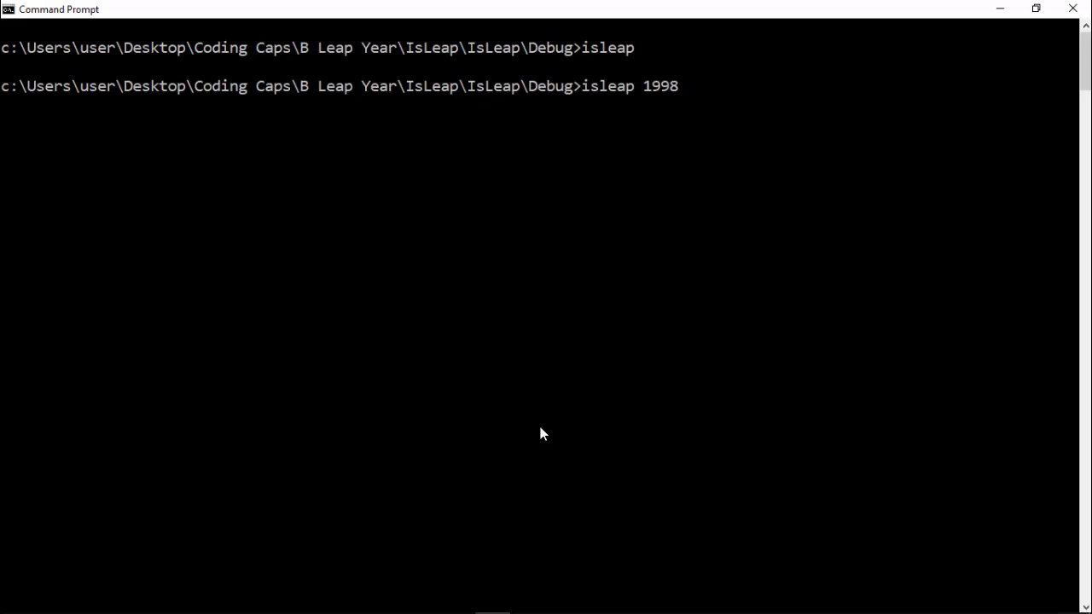
key("Return")
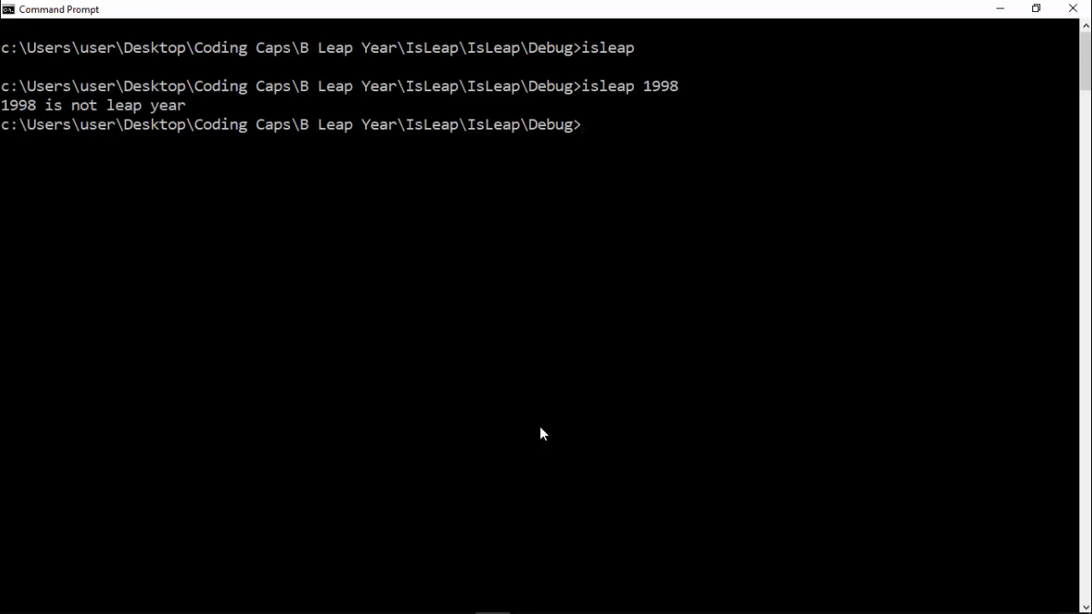
mouse_move(170, 98)
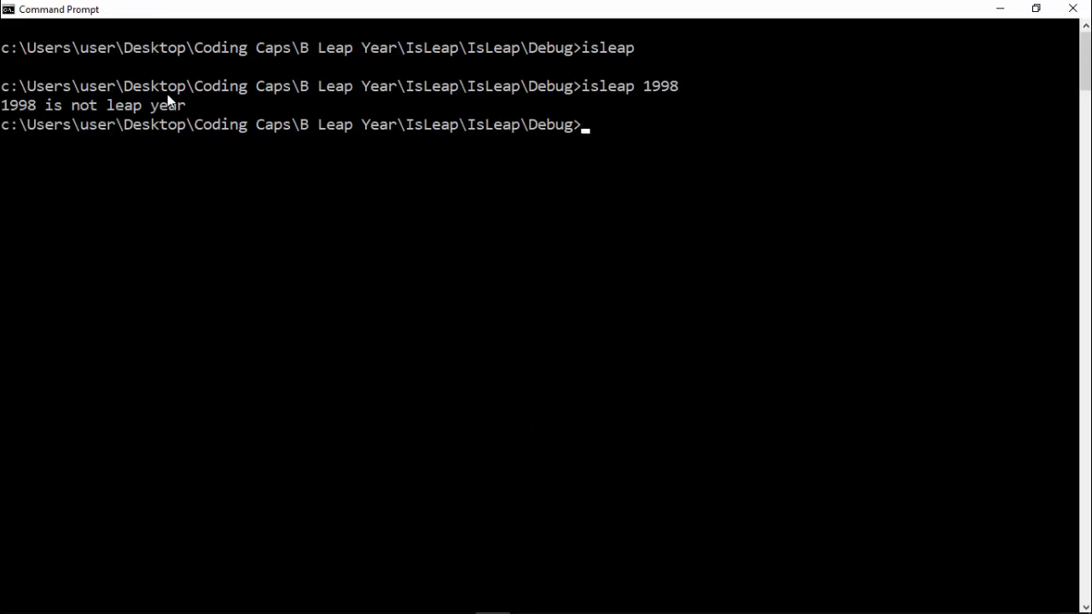
mouse_move(139, 109)
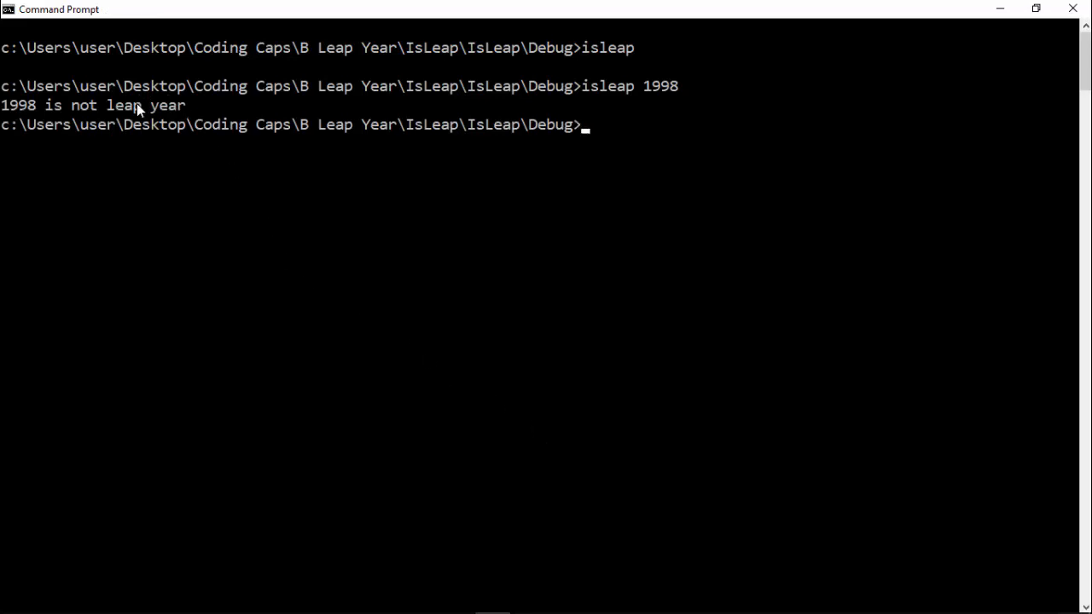
mouse_move(489, 103)
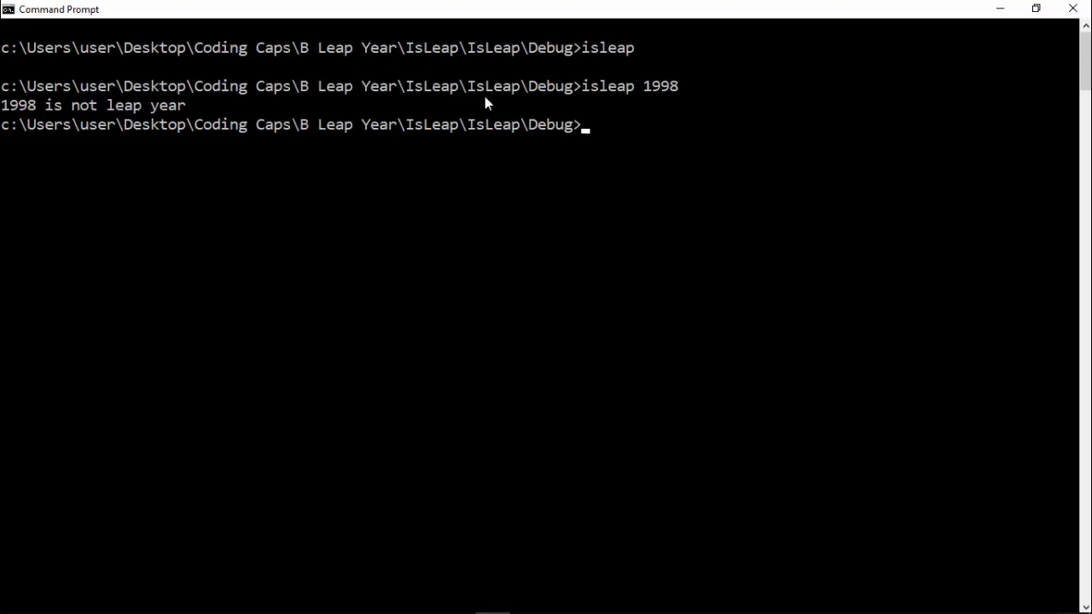
type("isleap 1998")
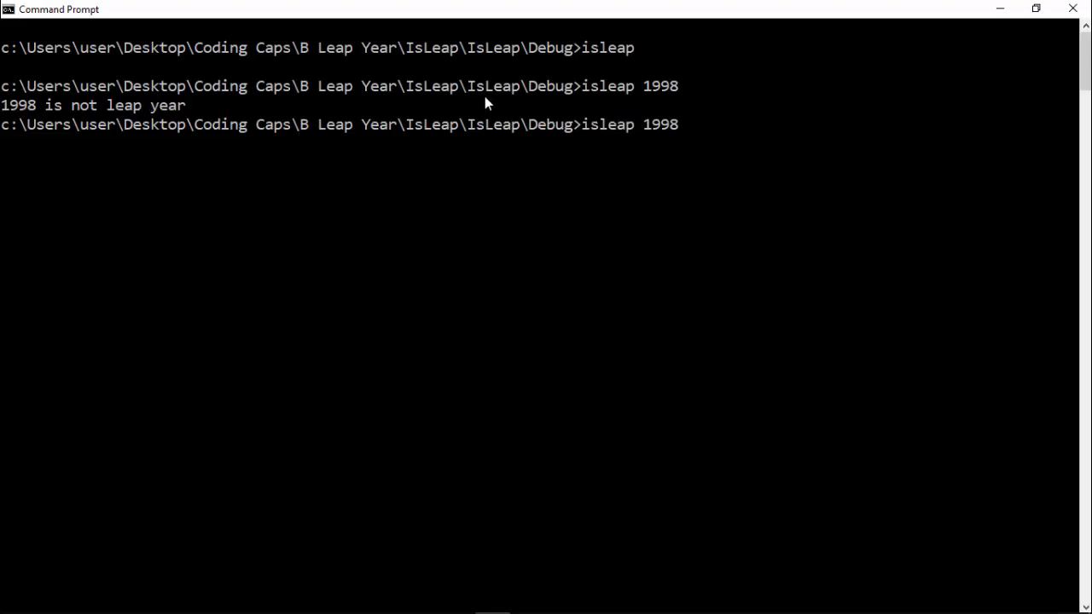
key("backspace")
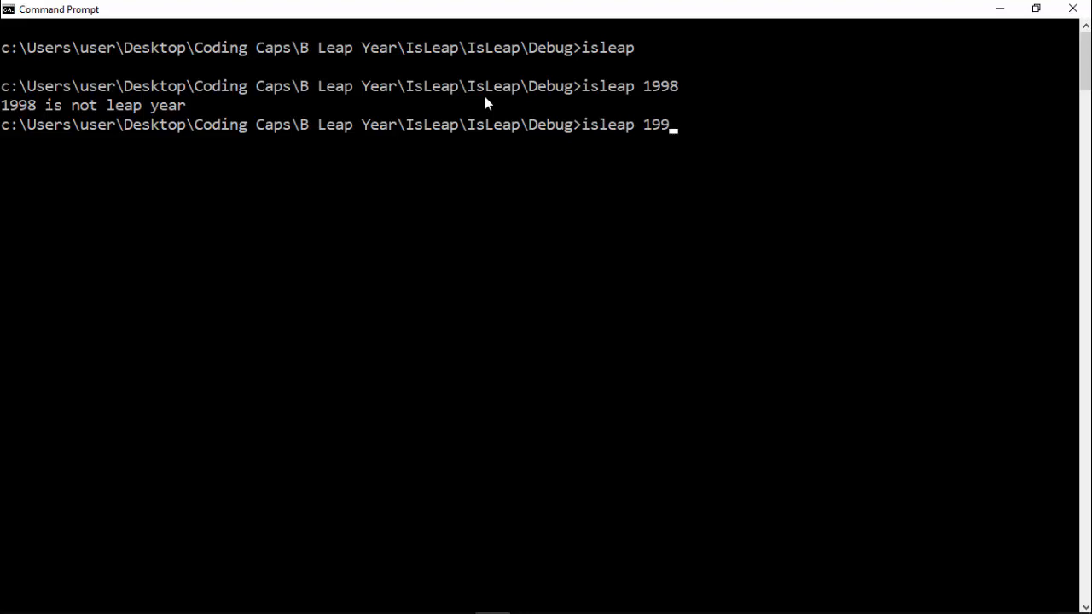
key("Return")
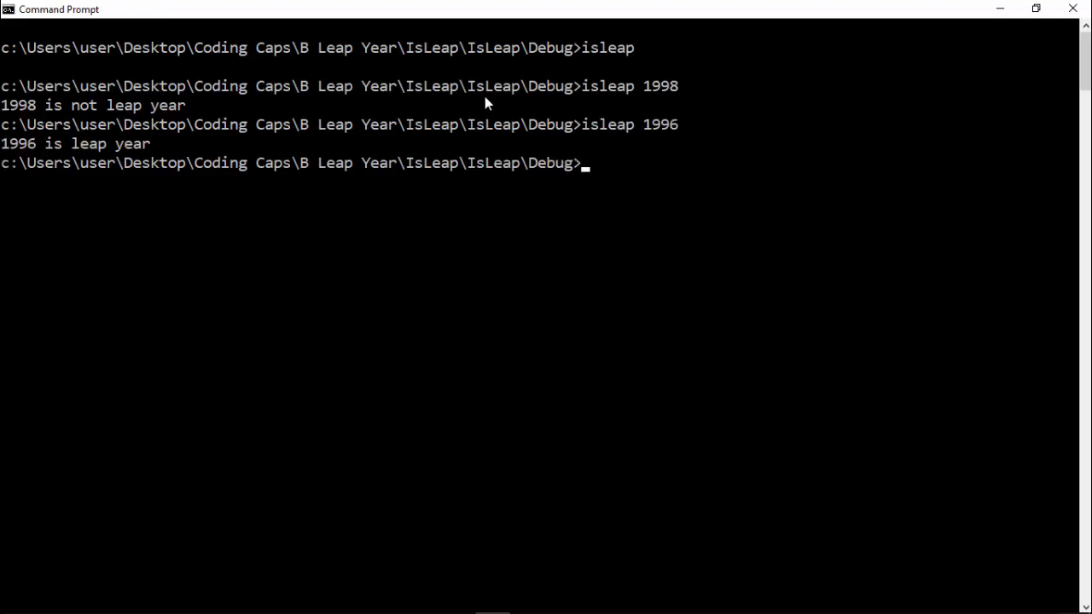
type("isleap 201")
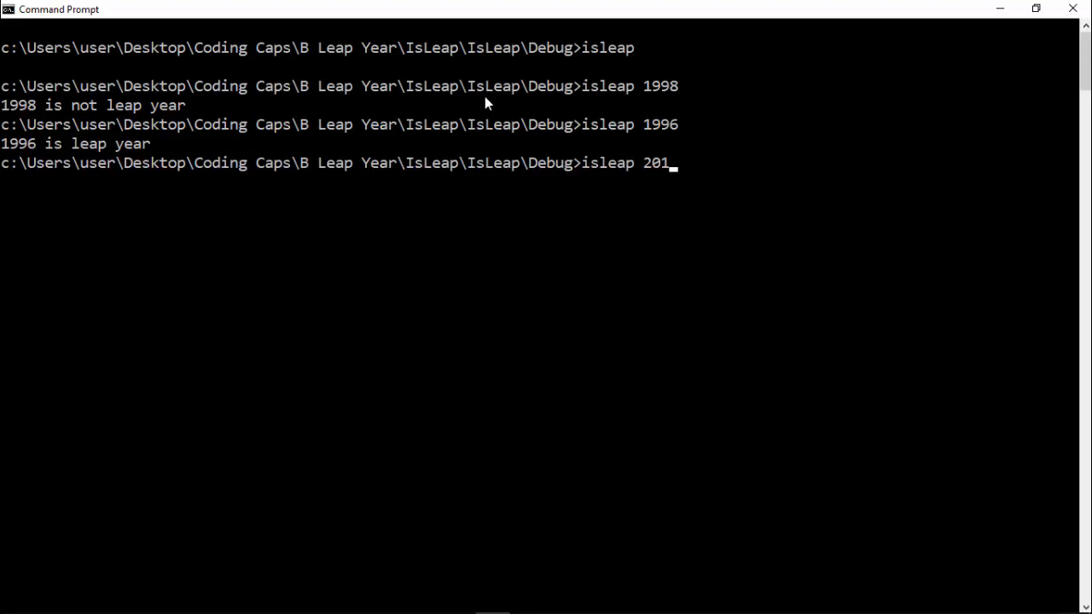
key("Return")
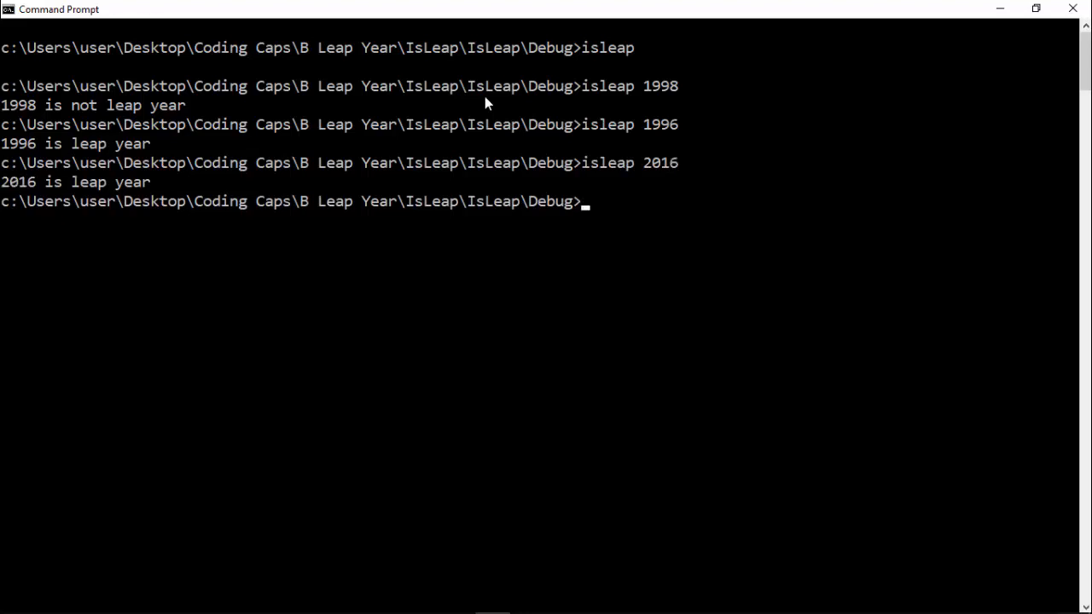
Step: Run isleap 1900, which reports not leap, then return to Visual Studio
type("isleap 2016")
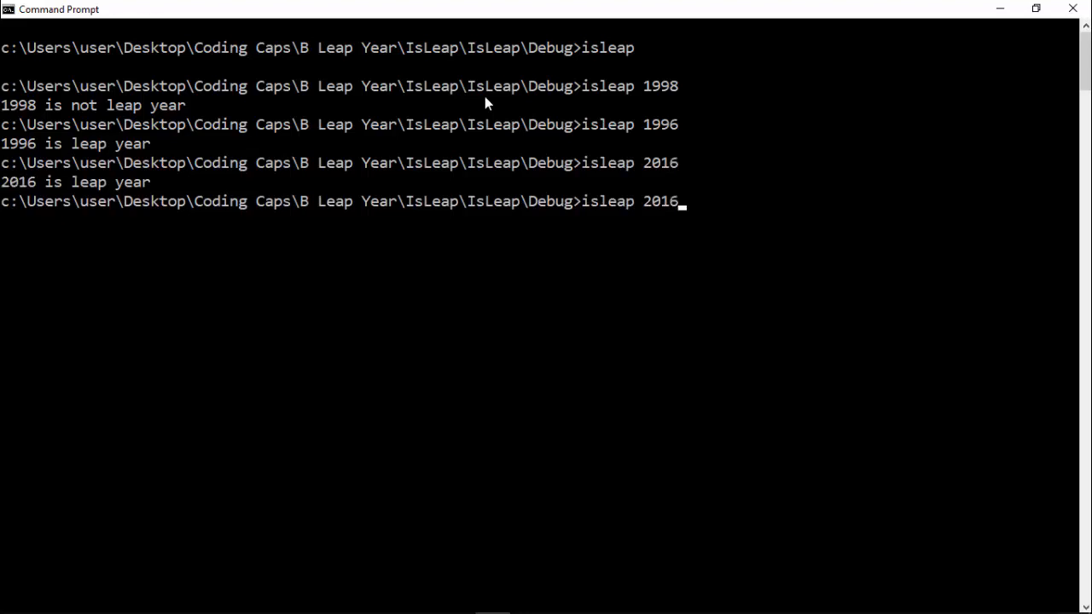
type("1900")
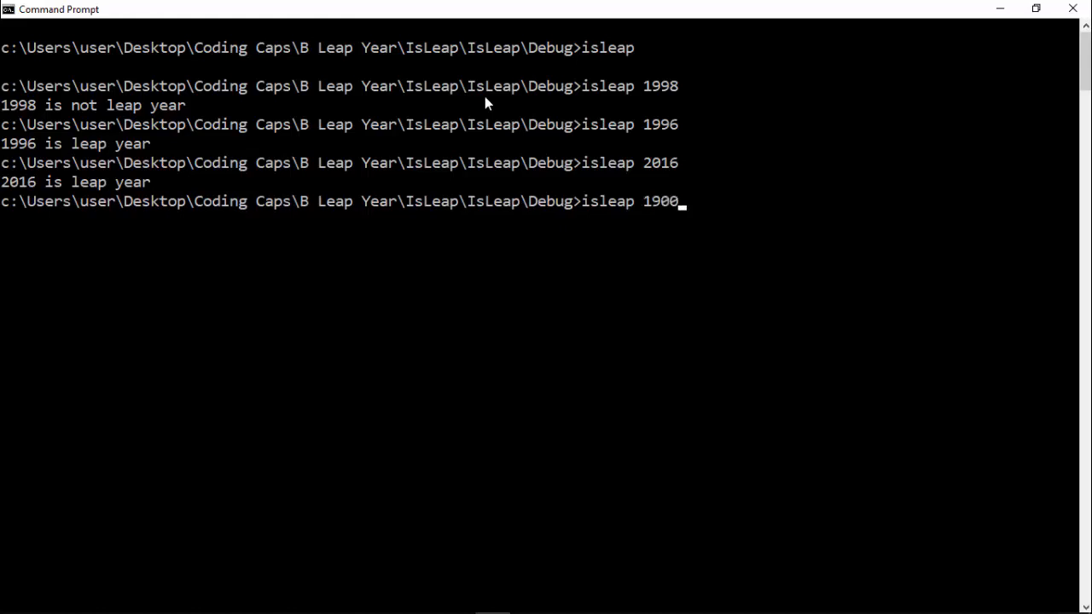
key("Return")
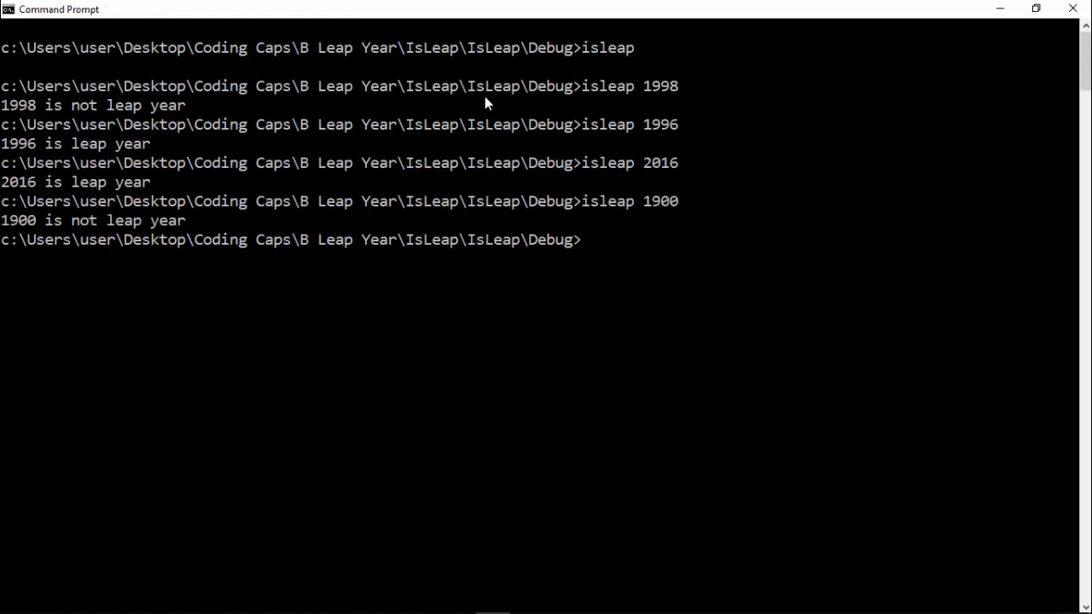
type("isleap")
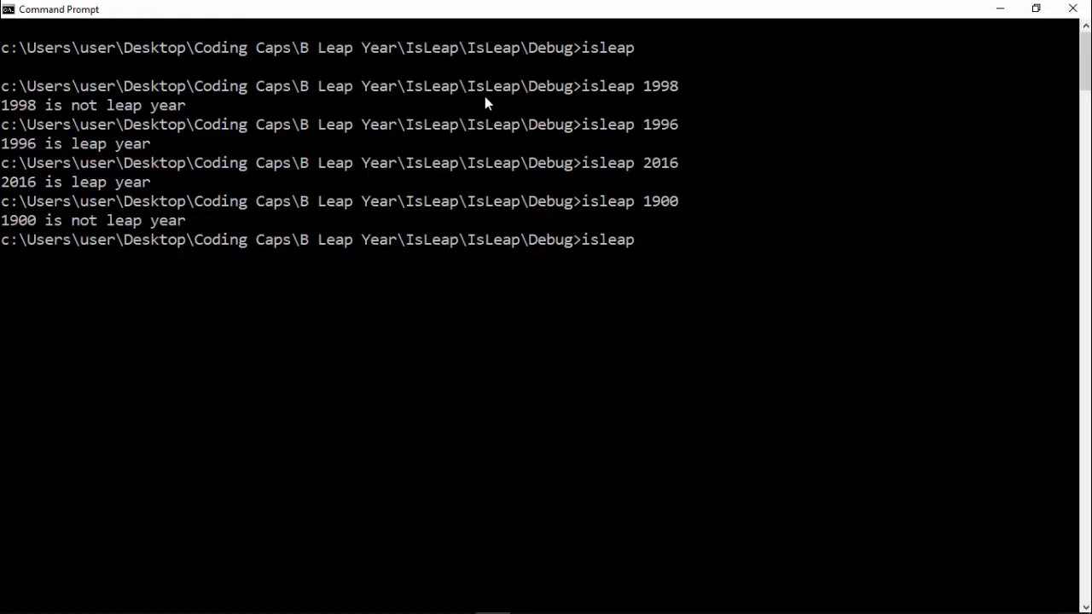
key("Return")
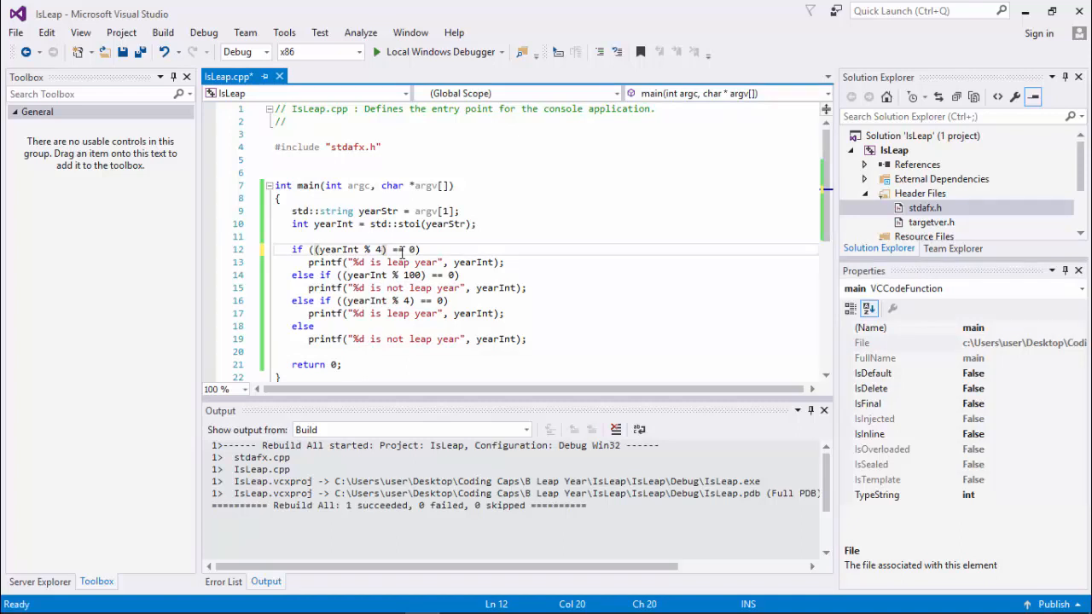
Step: Change the first check to yearInt % 4 and go back to the command prompt
left_click(392, 300)
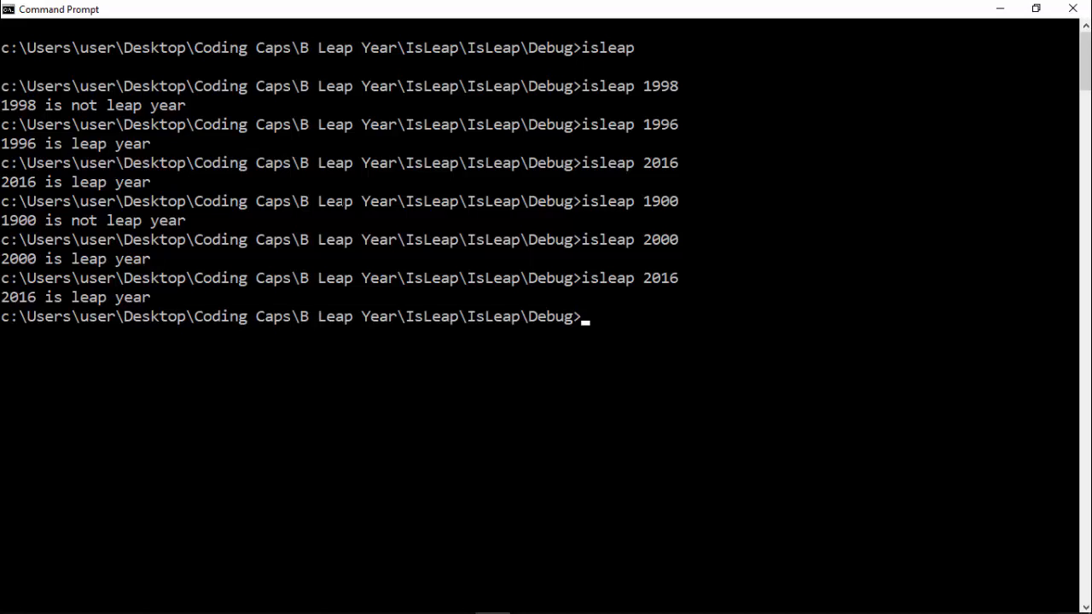
Step: Rerun isleap for the year, which the modified check now wrongly reports as a leap year
type("isleap 1996")
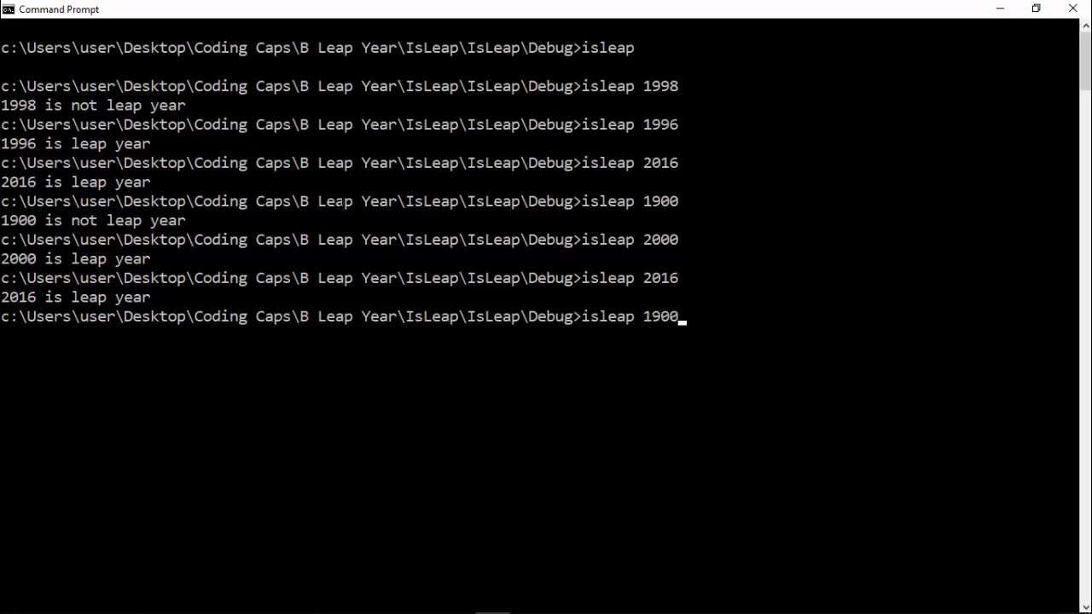
key("Return")
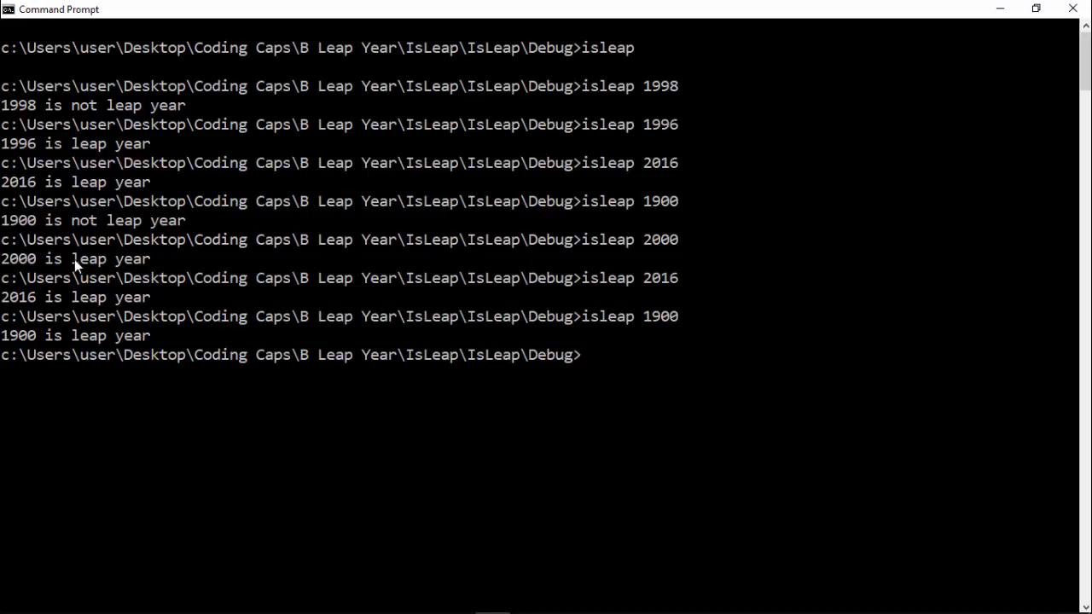
mouse_move(93, 229)
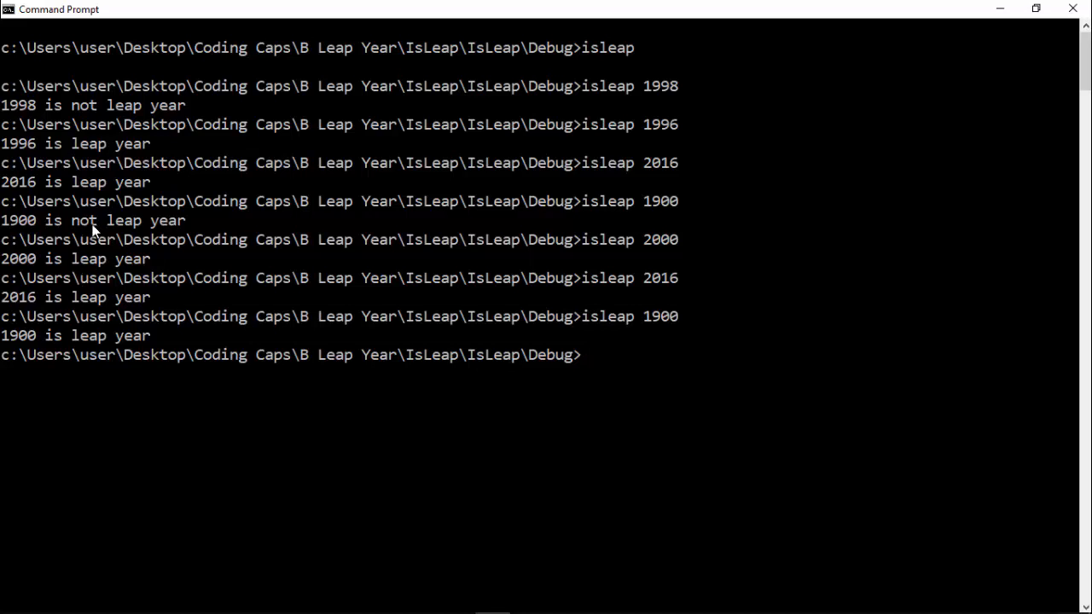